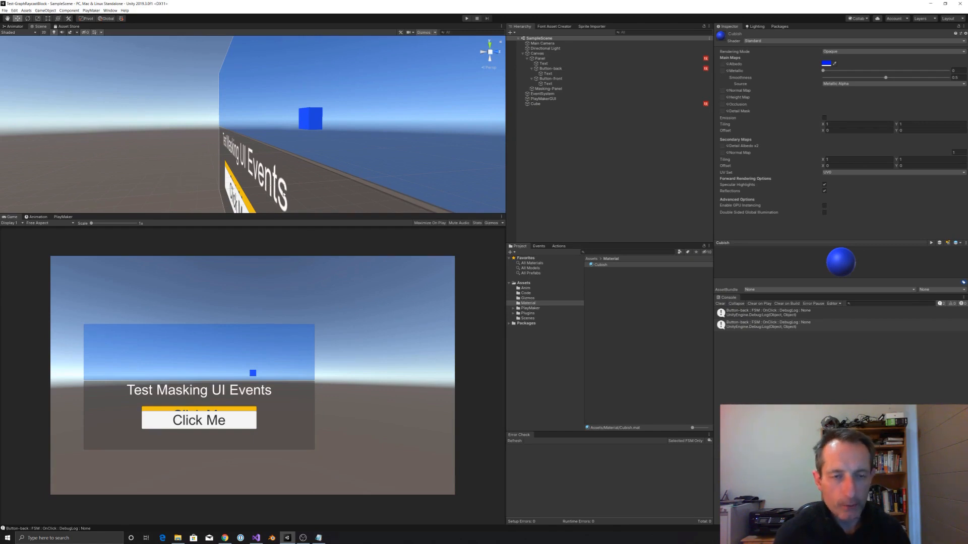
mouse_move(293, 140)
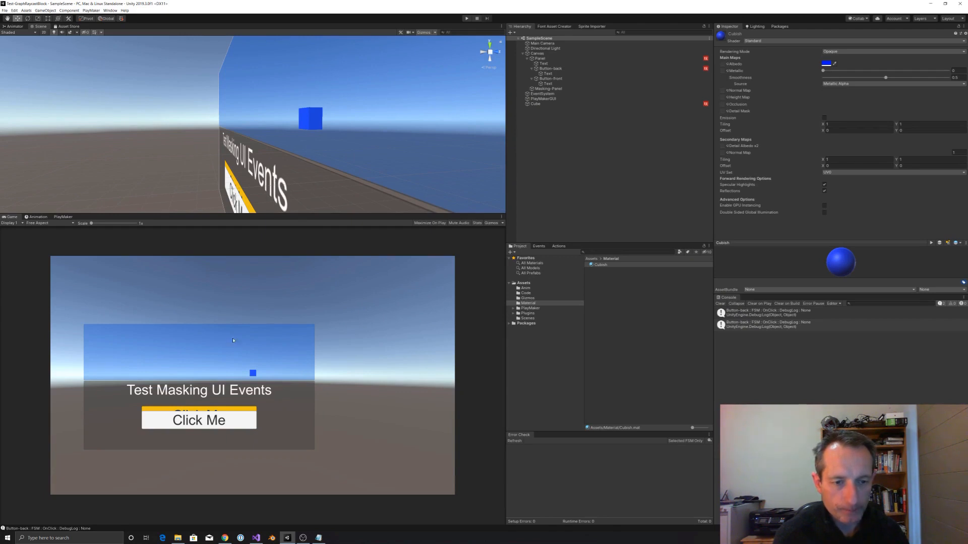
mouse_move(321, 334)
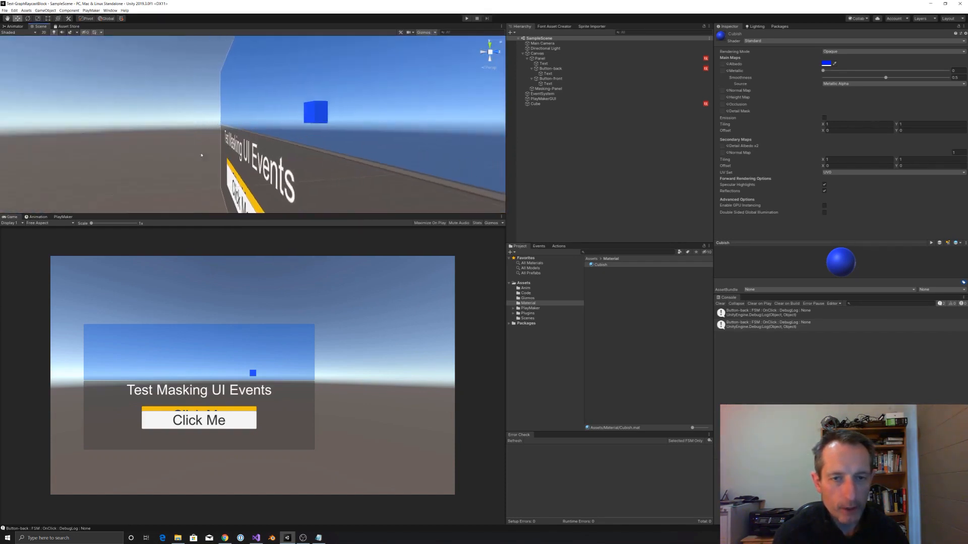
Select the Cube and view the Mouse Pick action of its Waiting for click state
click(533, 105)
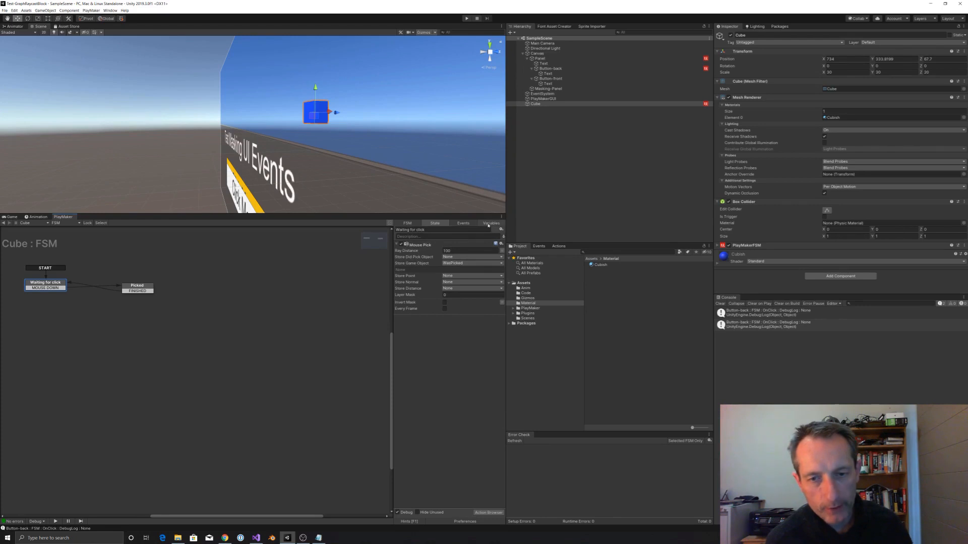
click(490, 223)
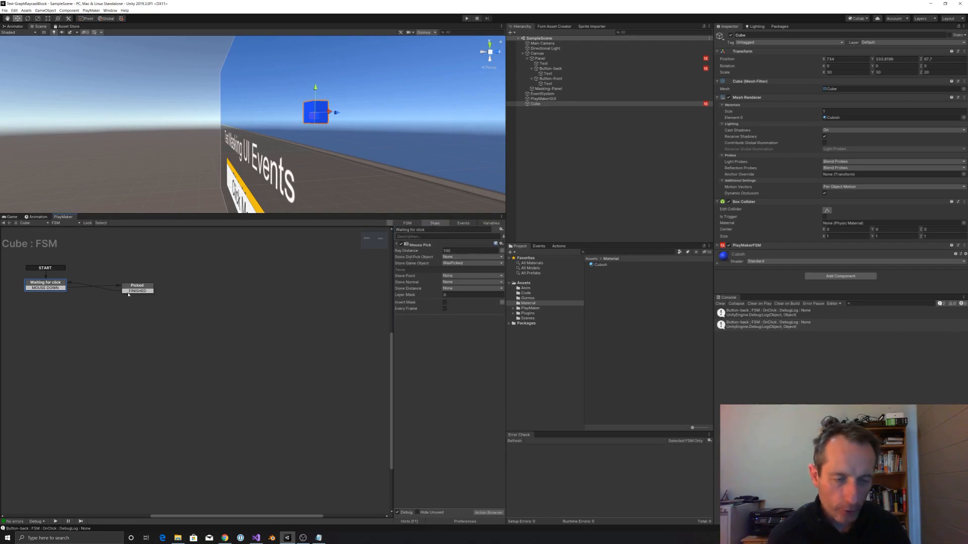
click(137, 286)
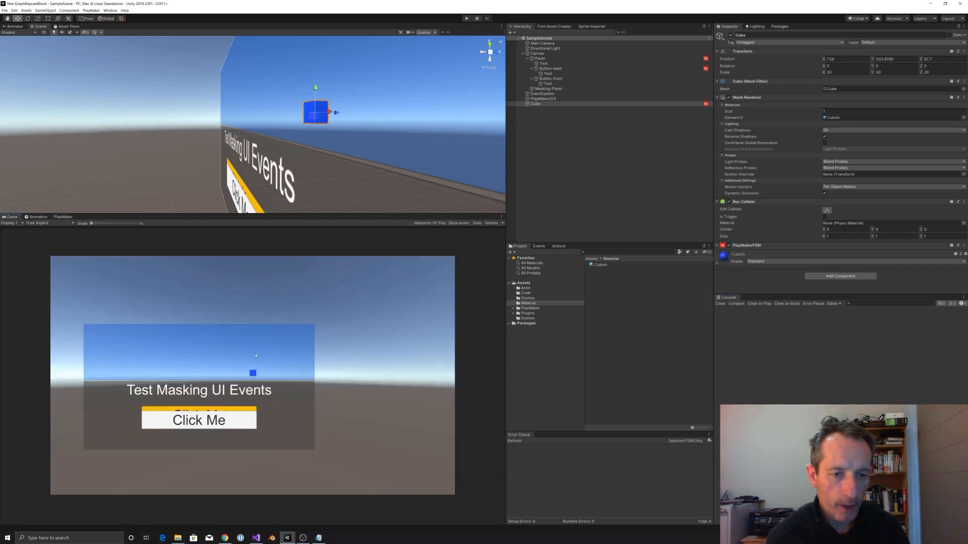
mouse_move(196, 333)
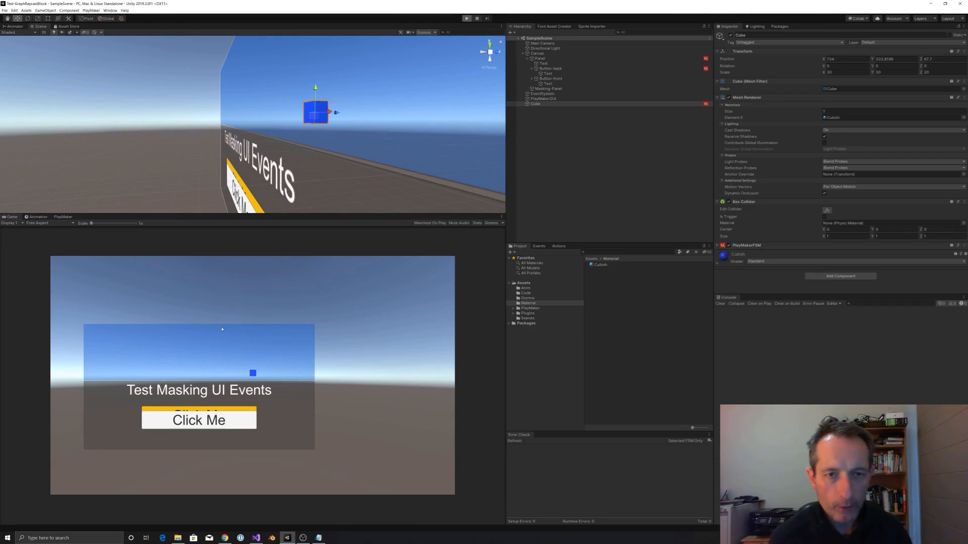
Enter Play mode, check the Masking-Panel's box collider and test a click in the Game view
click(466, 17)
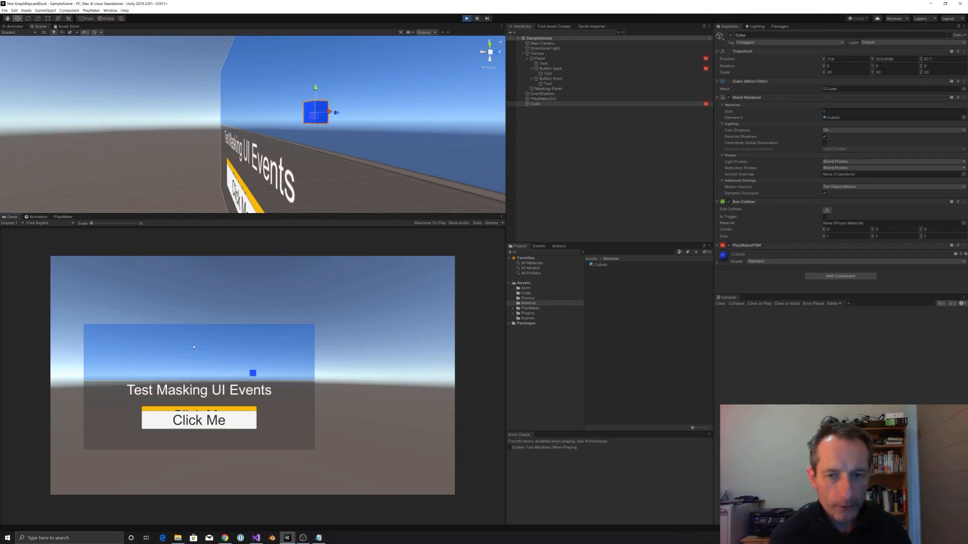
mouse_move(282, 360)
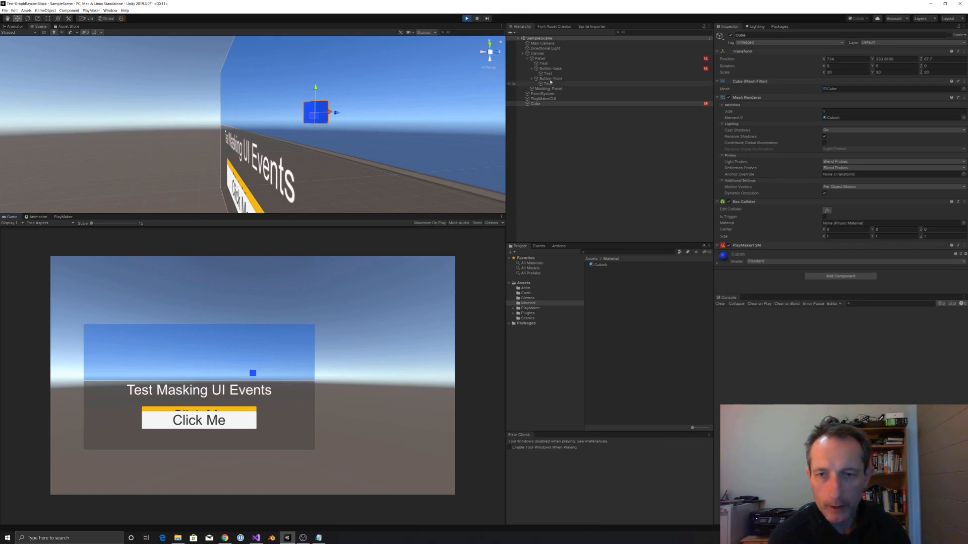
click(542, 88)
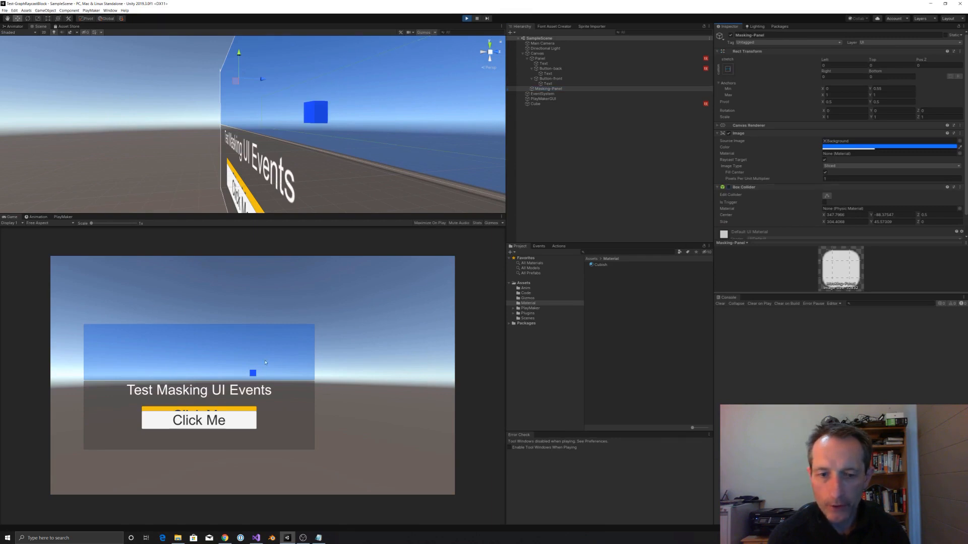
mouse_move(219, 350)
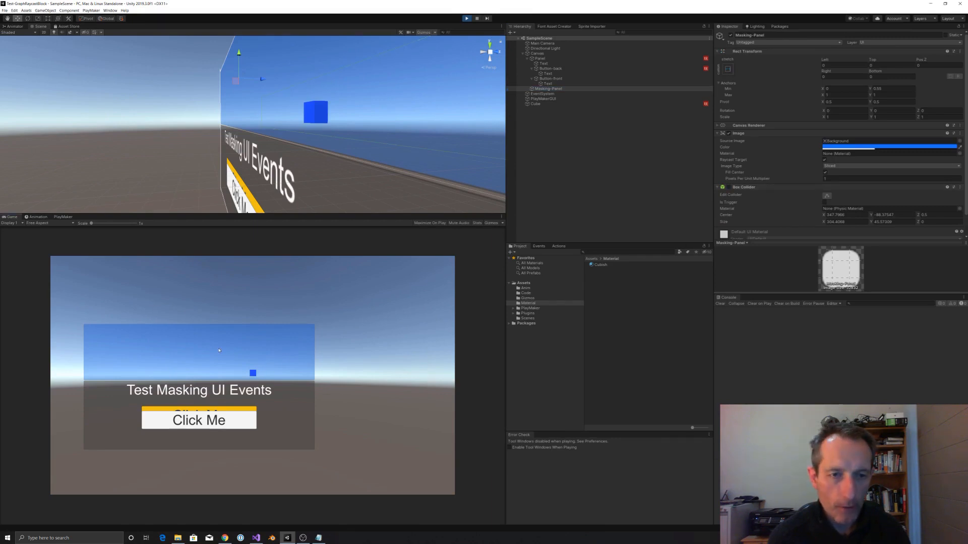
click(252, 373)
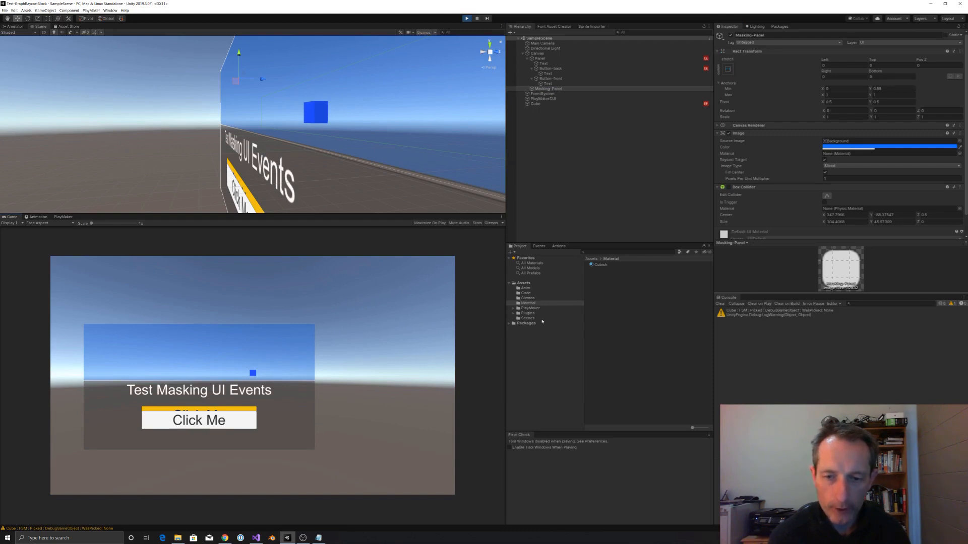
Select the Cube and inspect the Picked state's debug action in its FSM graph
click(533, 106)
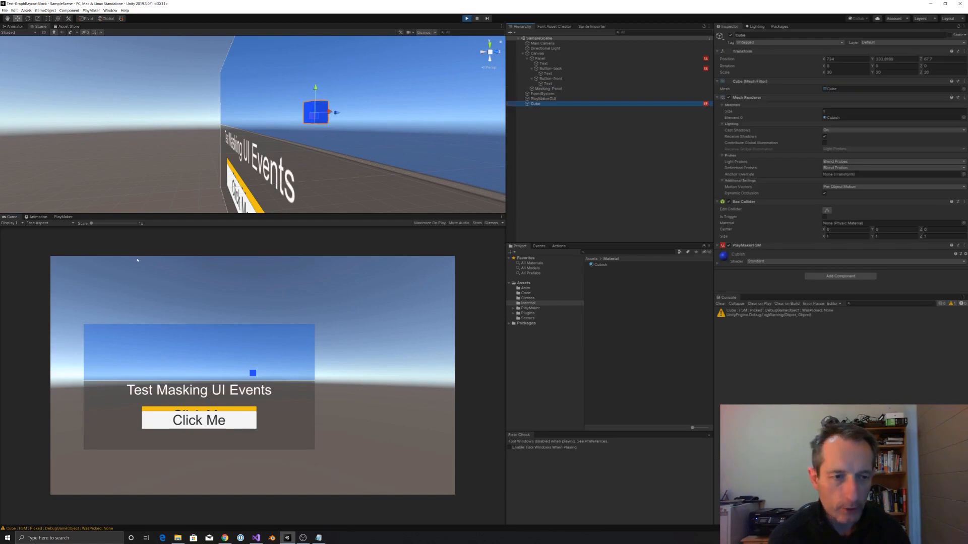
click(63, 217)
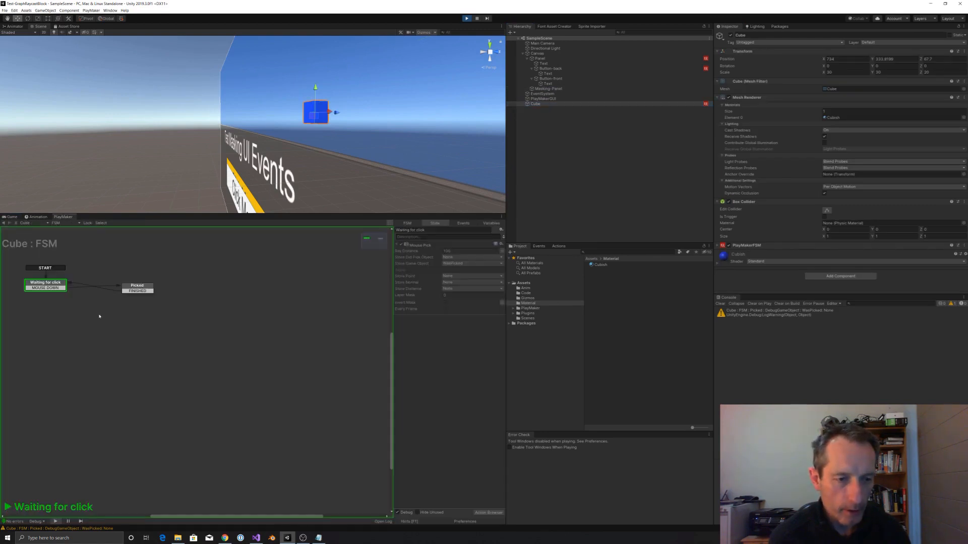
click(137, 285)
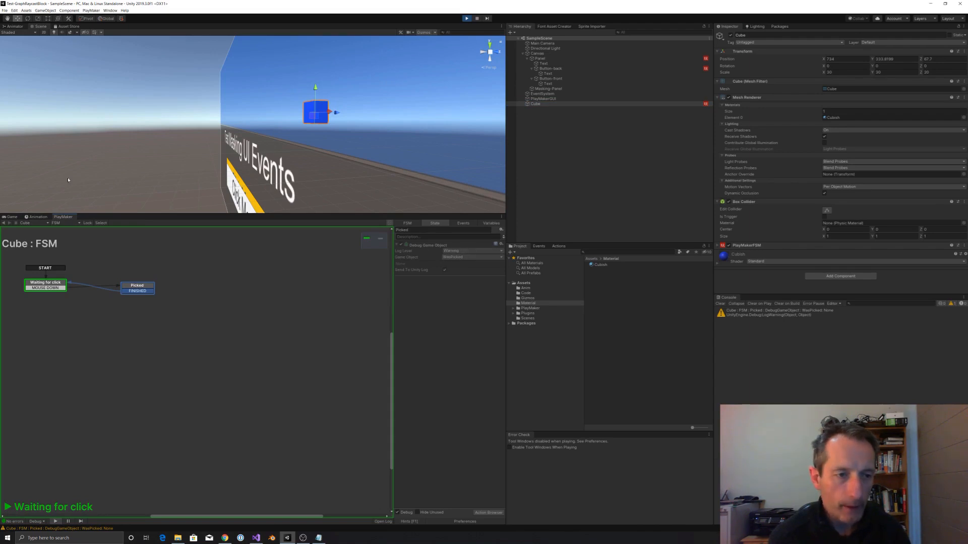
click(9, 217)
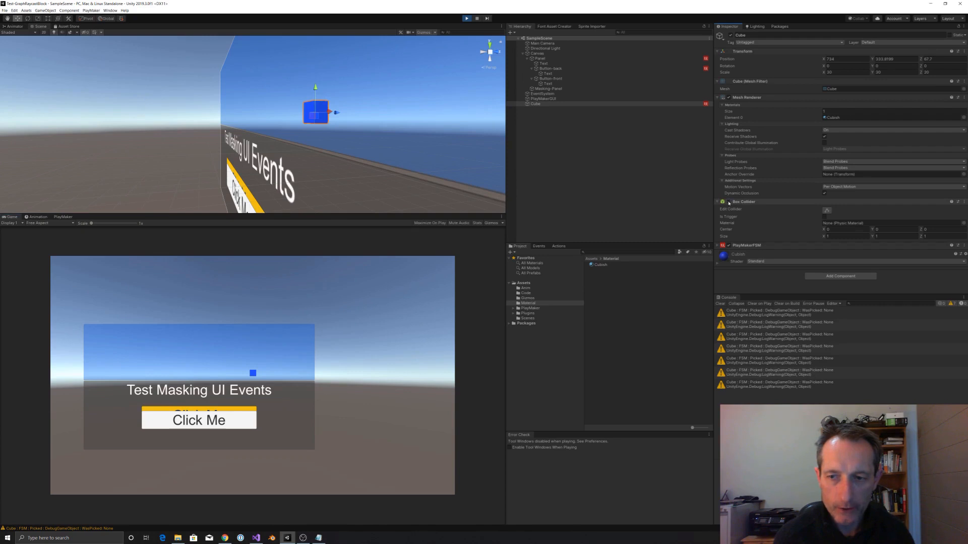
Clear the console warnings and test picking near the cube again
click(720, 304)
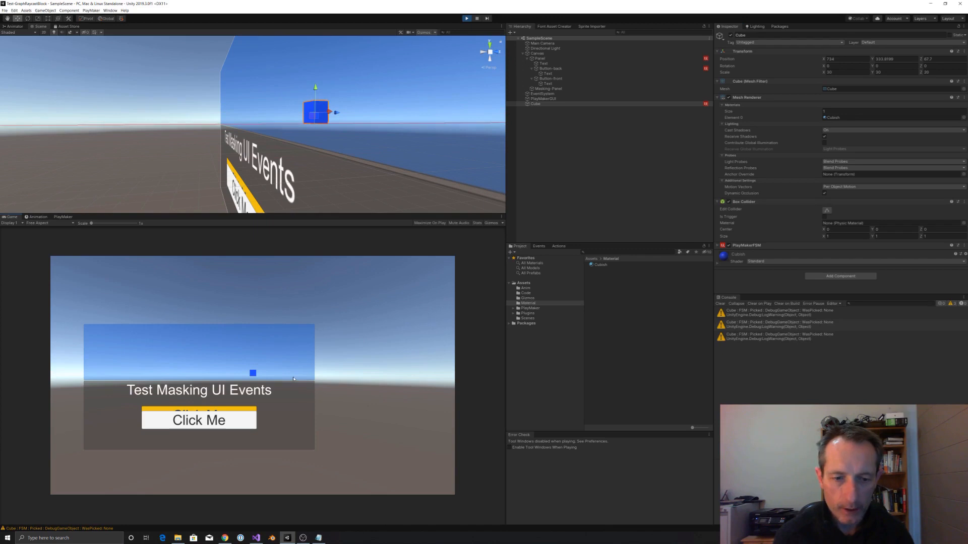
click(64, 216)
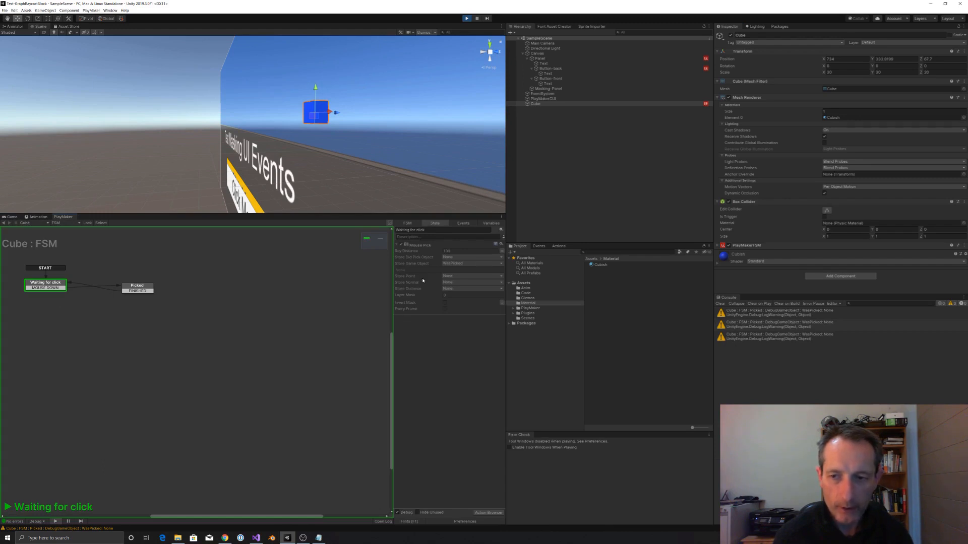
Stop Play and read the Mouse Pick action's description under Input in the Actions browser
click(559, 246)
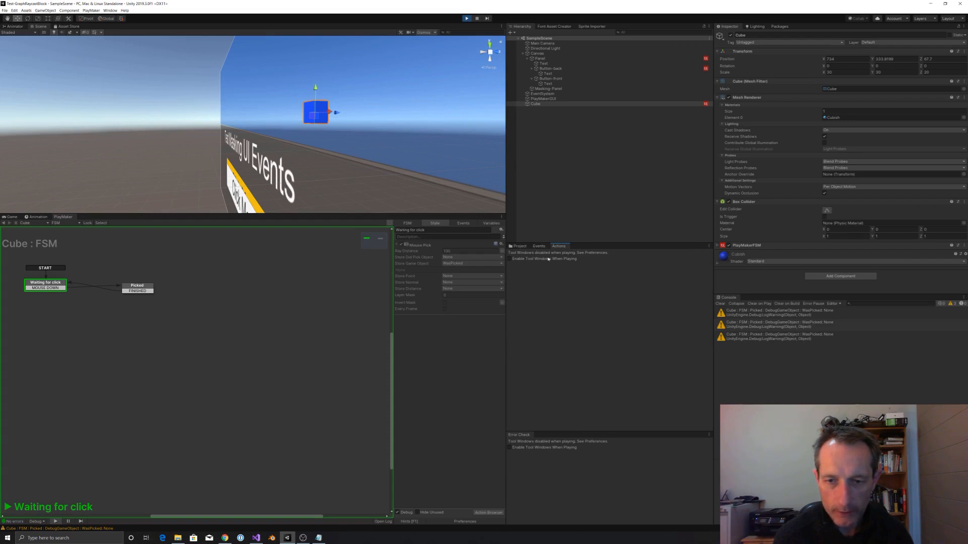
click(519, 246)
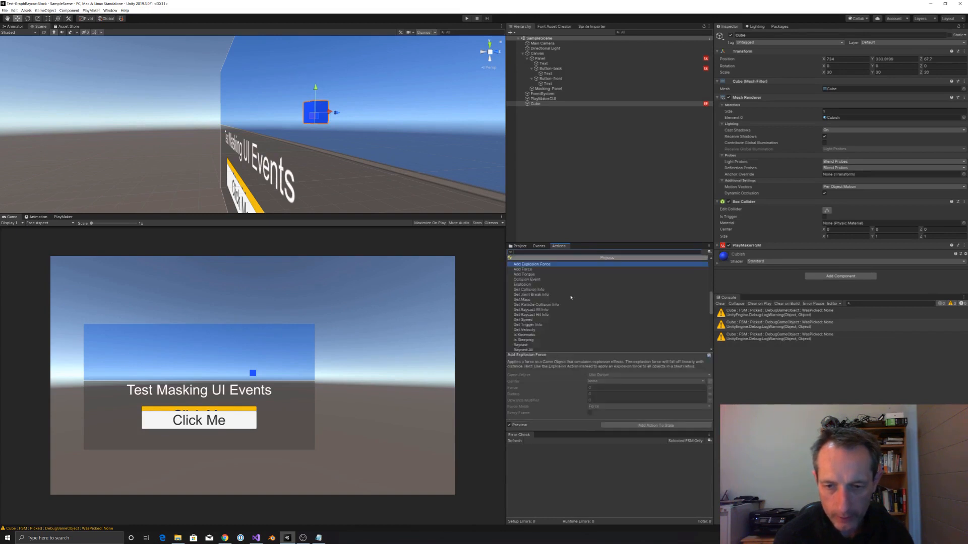
scroll(down, 3)
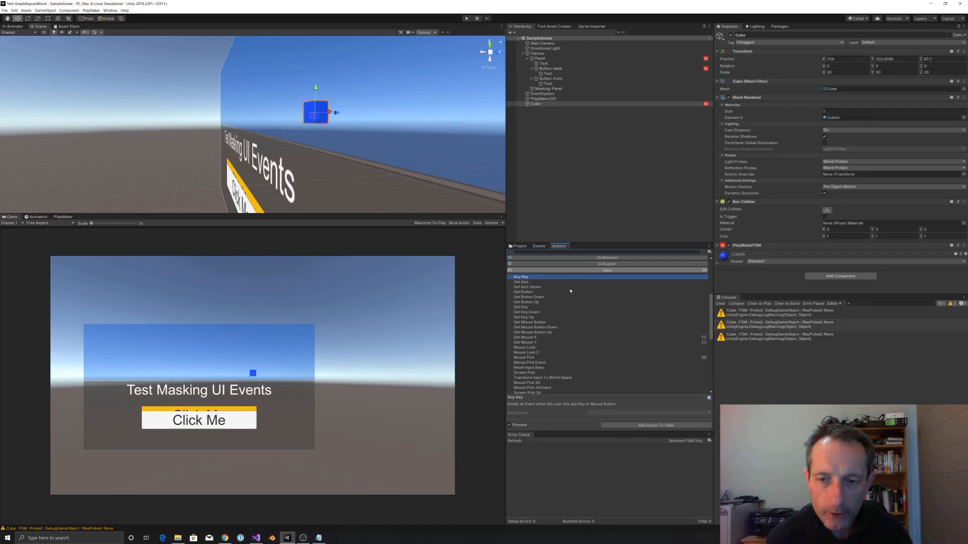
click(523, 335)
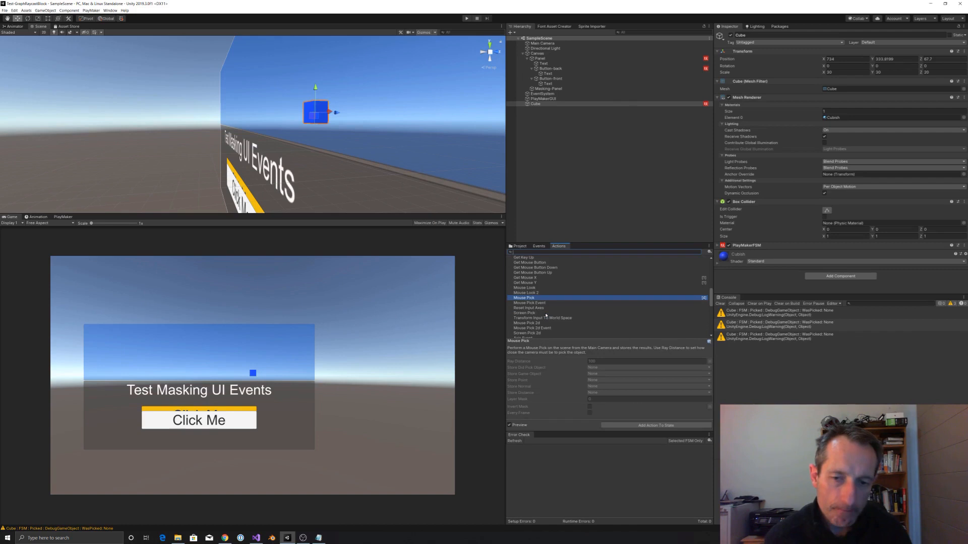
mouse_move(539, 295)
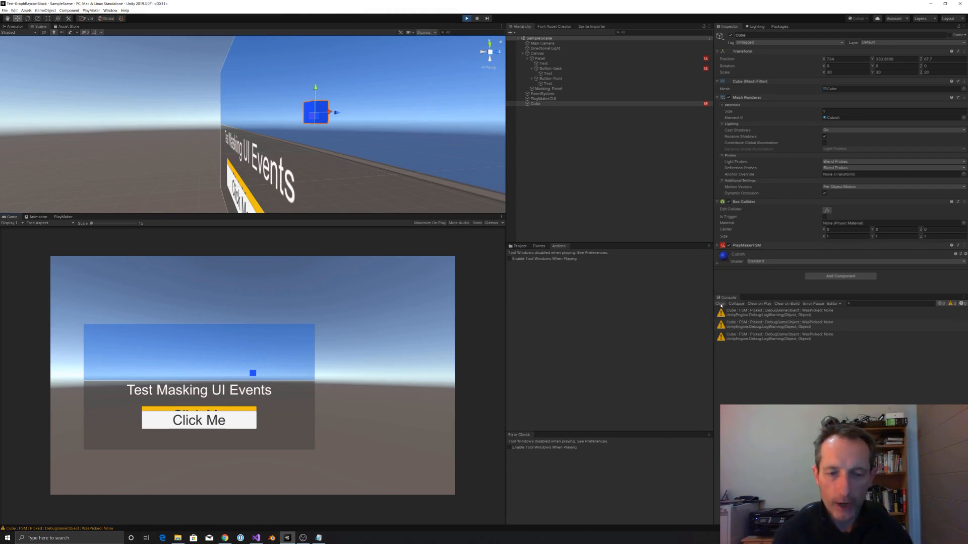
Clear the console and show the Masking-Panel's Image and Box Collider settings
click(720, 303)
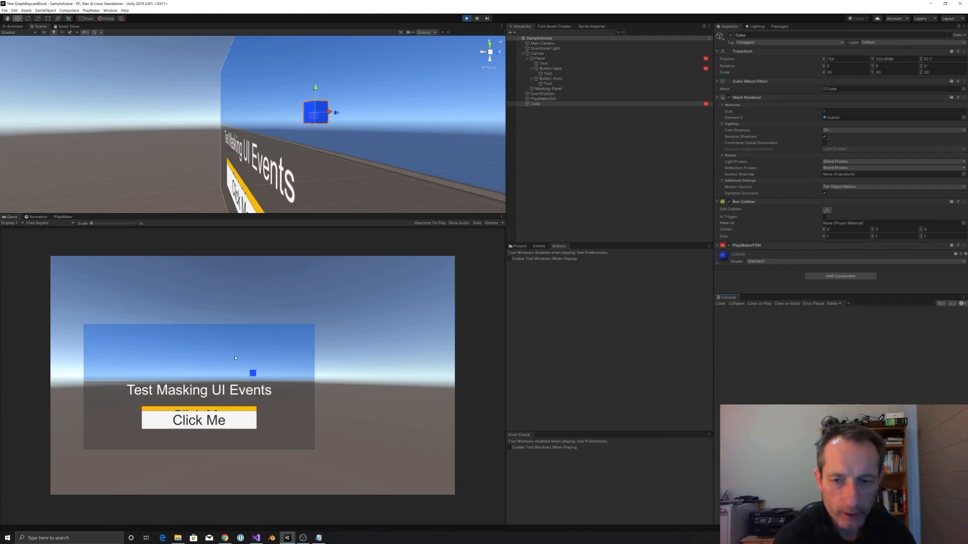
mouse_move(283, 352)
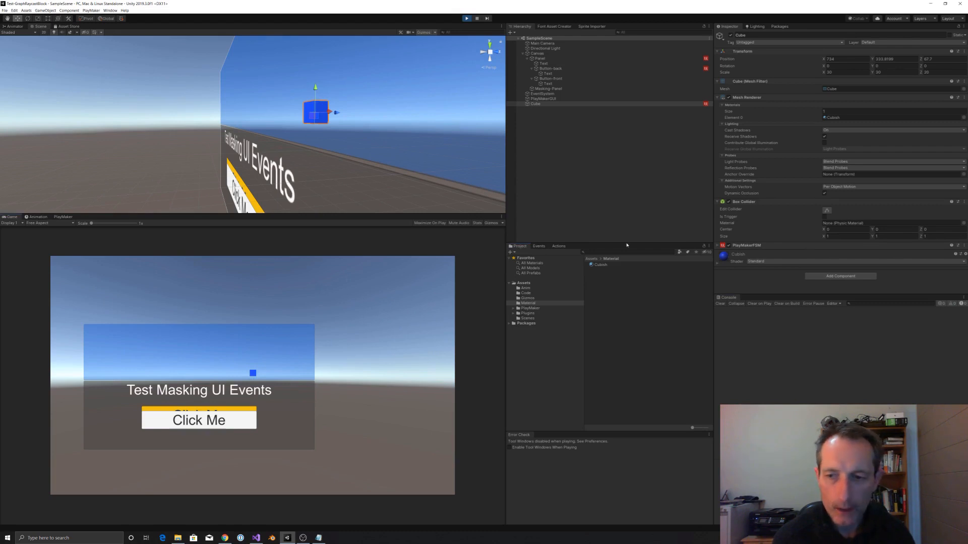
mouse_move(343, 110)
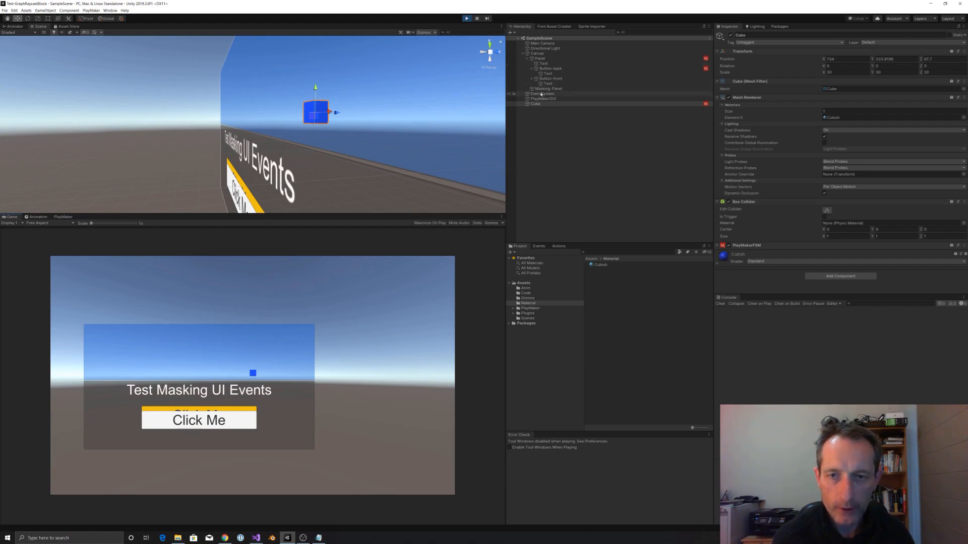
click(546, 89)
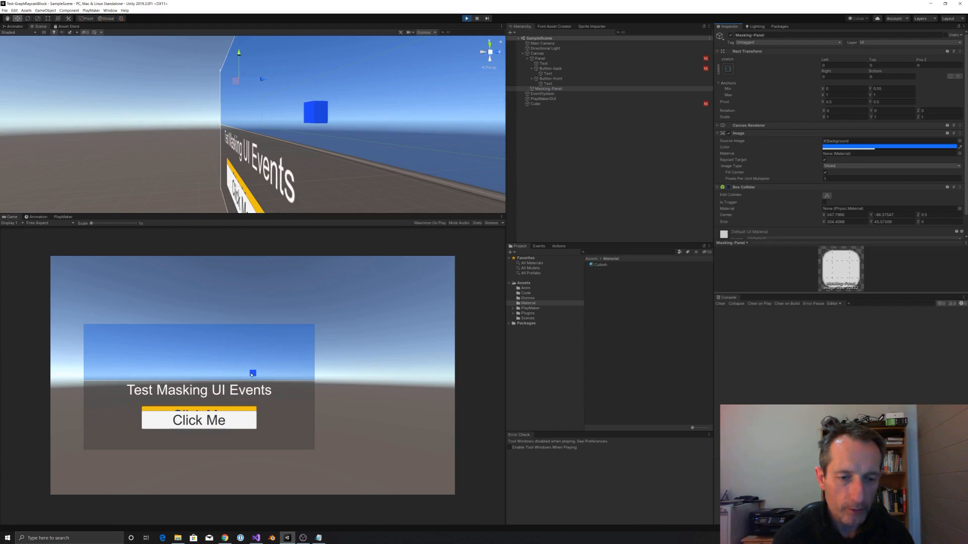
Click the cube in the running game and watch the 'WasPicked: None' warnings, then clear them
click(252, 373)
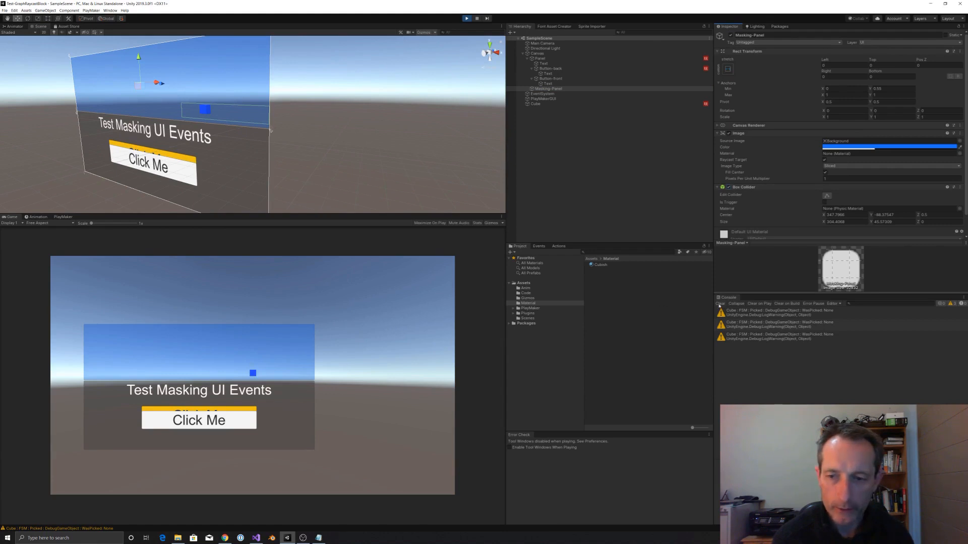
click(719, 304)
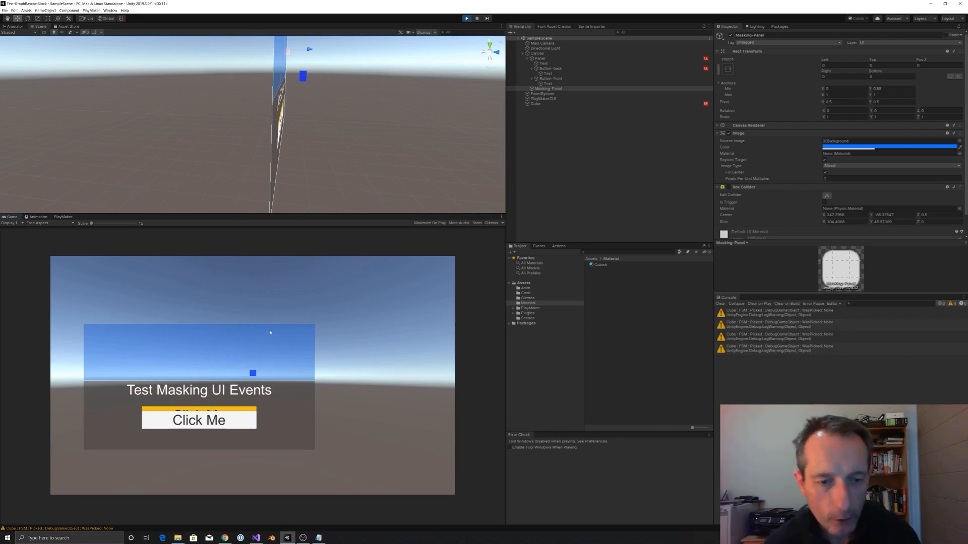
mouse_move(267, 366)
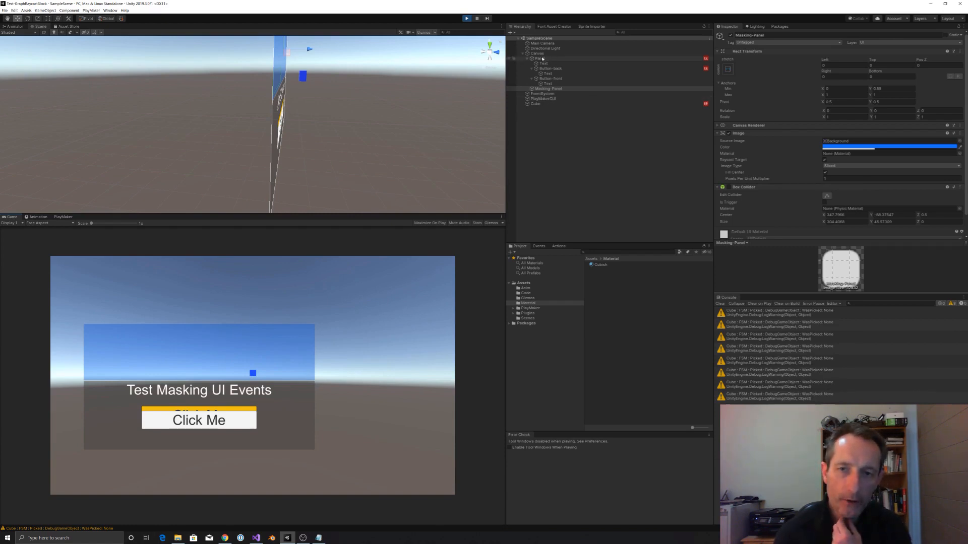
Show the Panel's components down to its Box Collider and clear the picking warnings
click(534, 59)
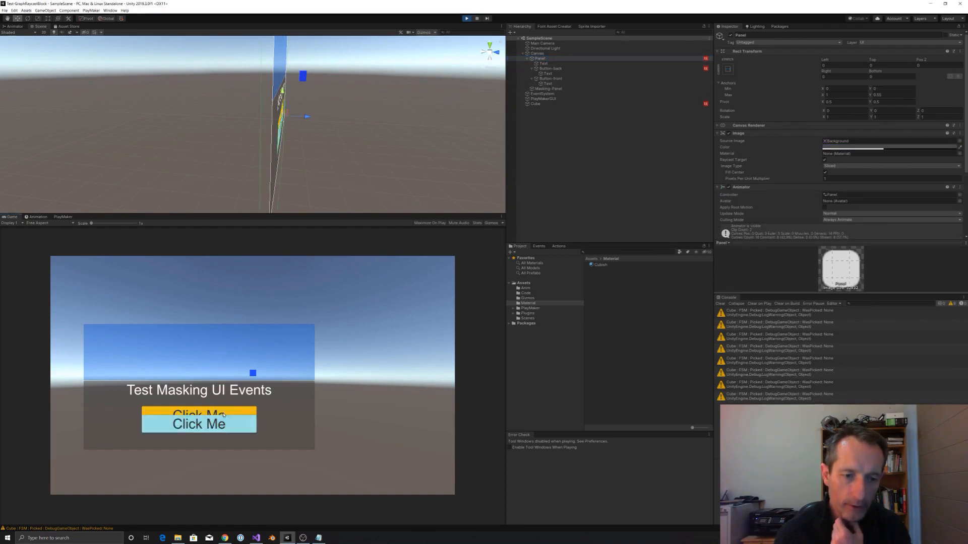
click(199, 419)
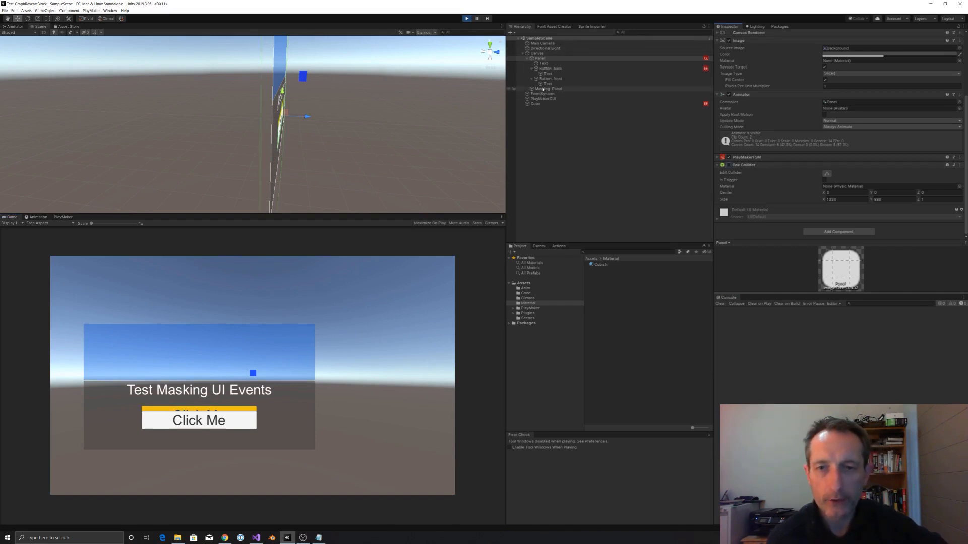
Check the Canvas's Graphic Raycaster and the EventSystem's Standalone Input Module, ending on the Panel
click(533, 53)
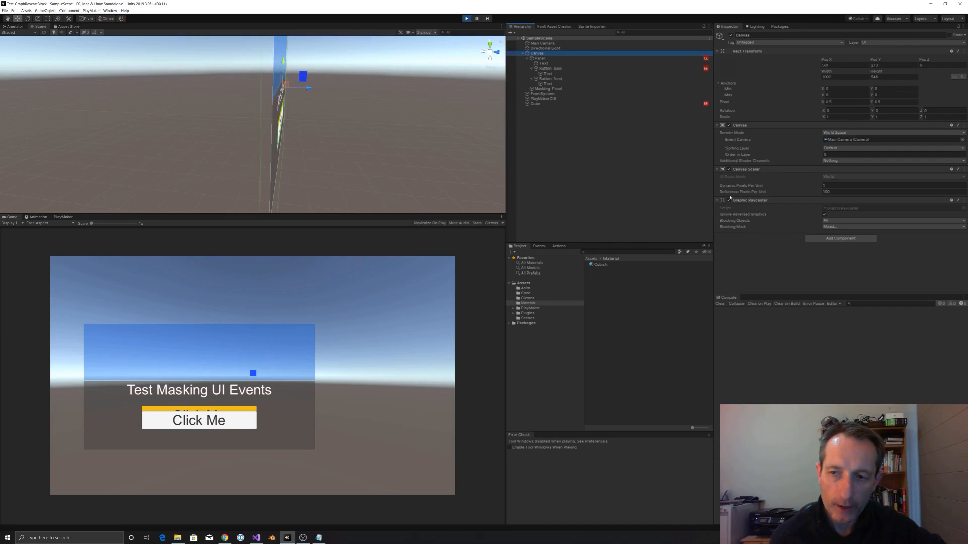
mouse_move(734, 238)
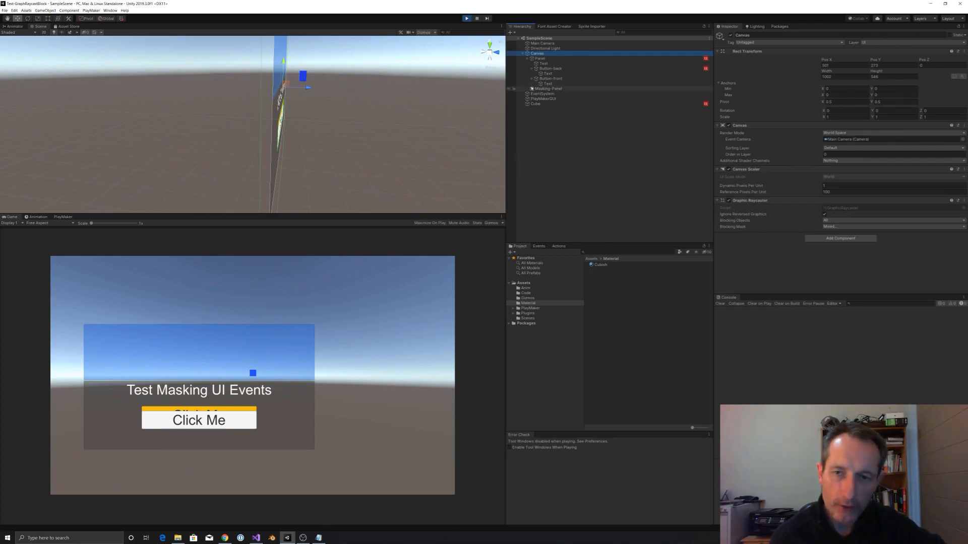
click(537, 93)
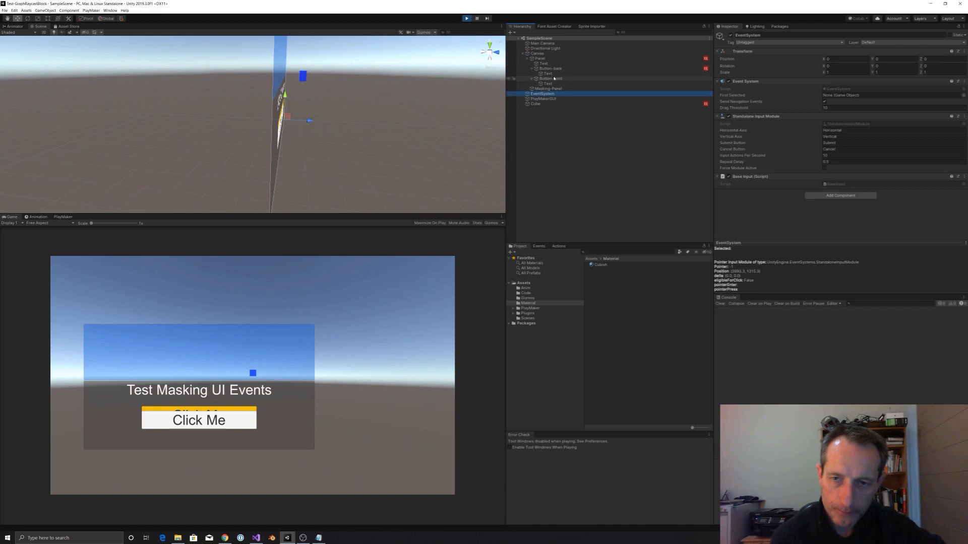
click(533, 52)
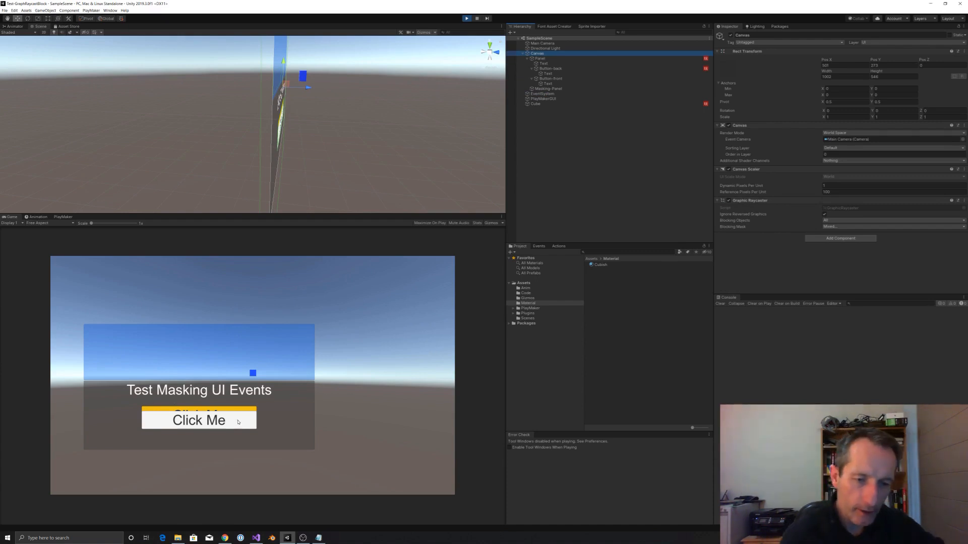
mouse_move(161, 356)
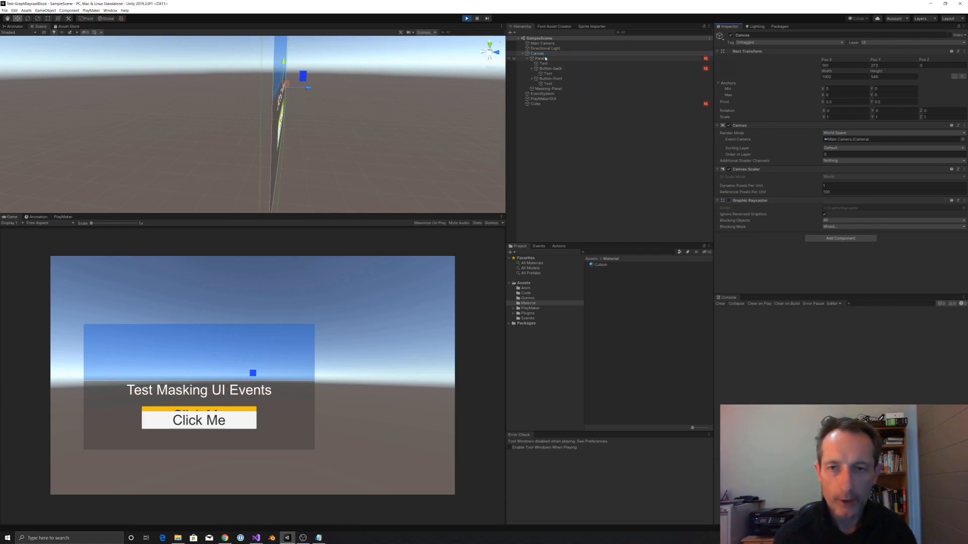
click(536, 58)
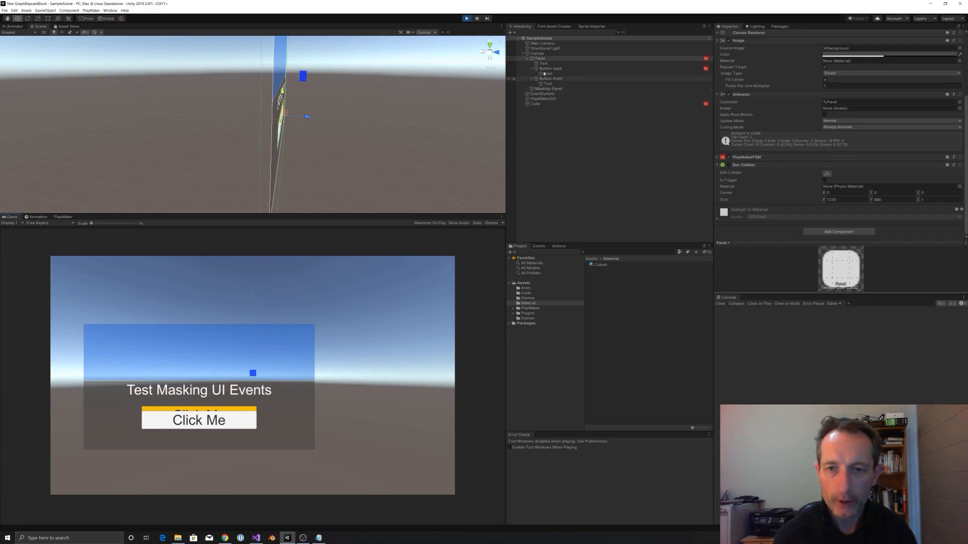
Reselect the Canvas and confirm the Click Me button still logs its OnClick message
click(535, 53)
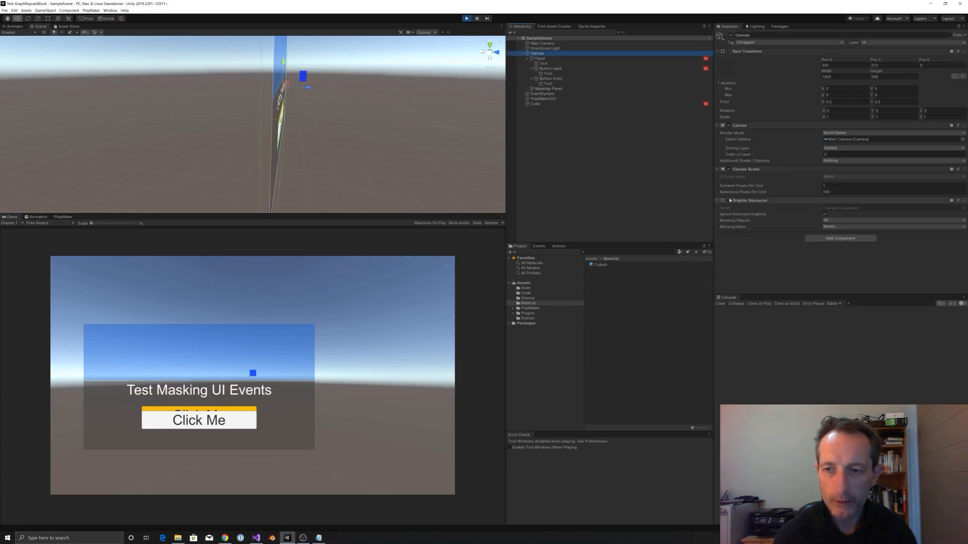
click(198, 420)
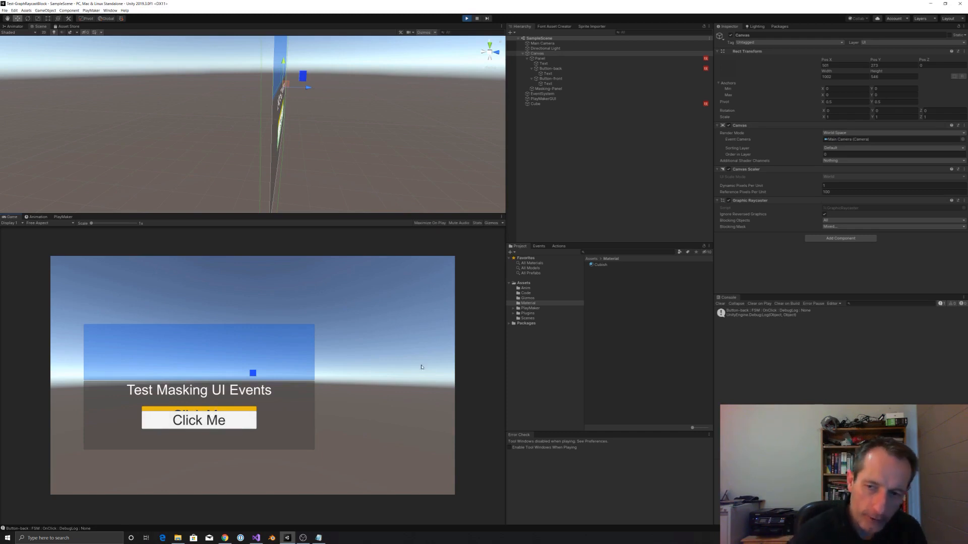
mouse_move(88, 434)
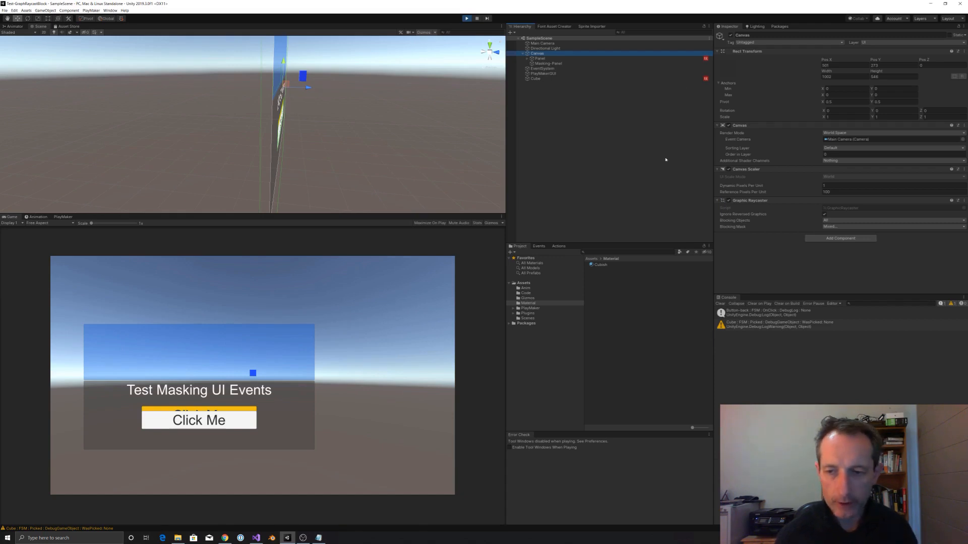
Compare the Masking-Panel's box collider with the Cube's position, then clear the Picked warnings
click(545, 63)
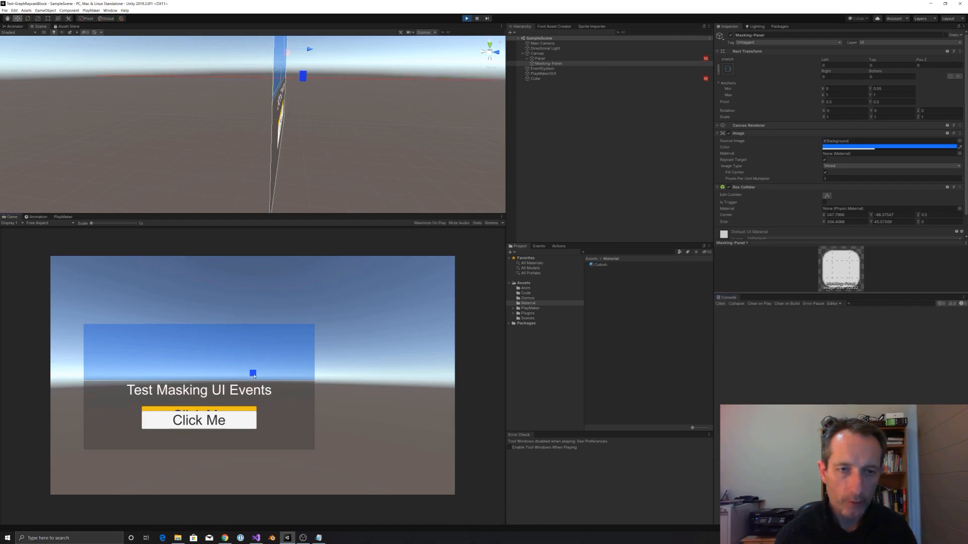
mouse_move(239, 206)
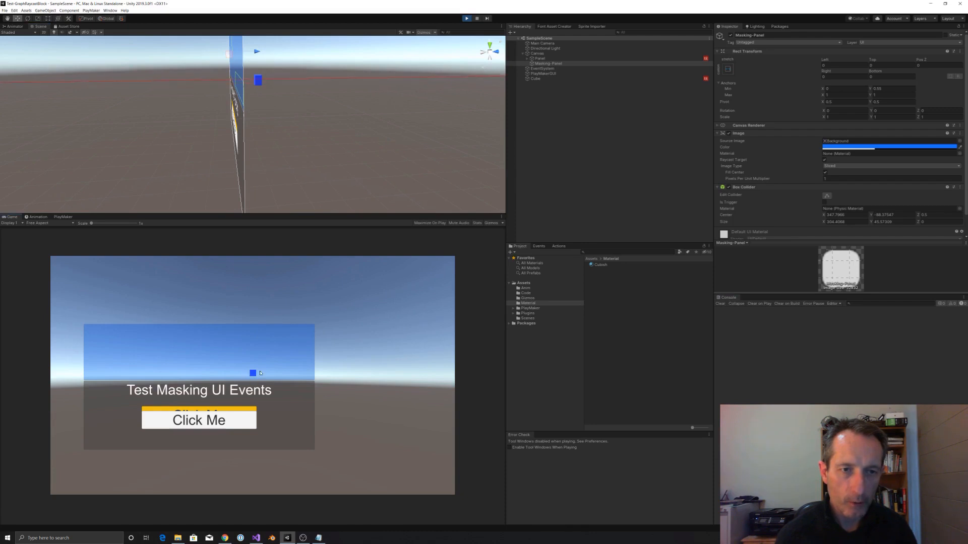
mouse_move(269, 375)
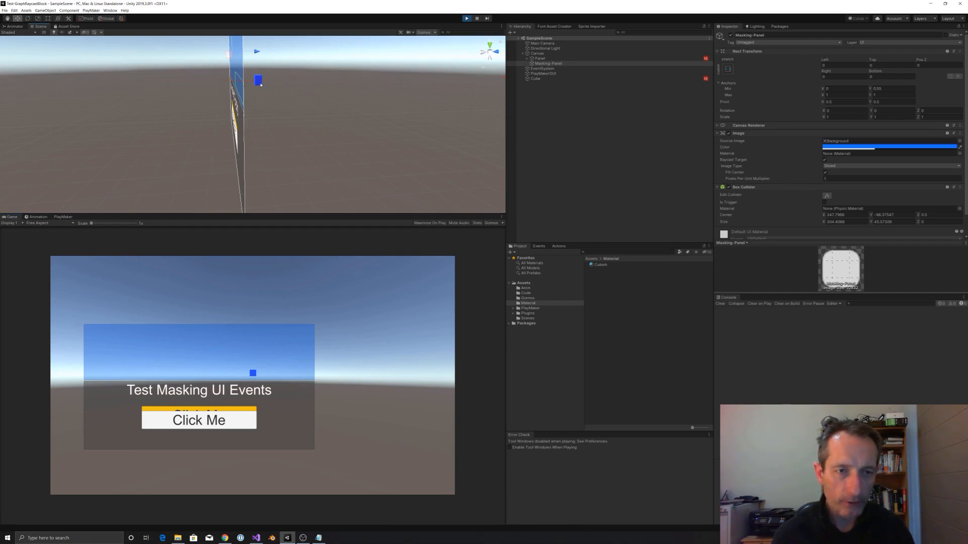
click(532, 83)
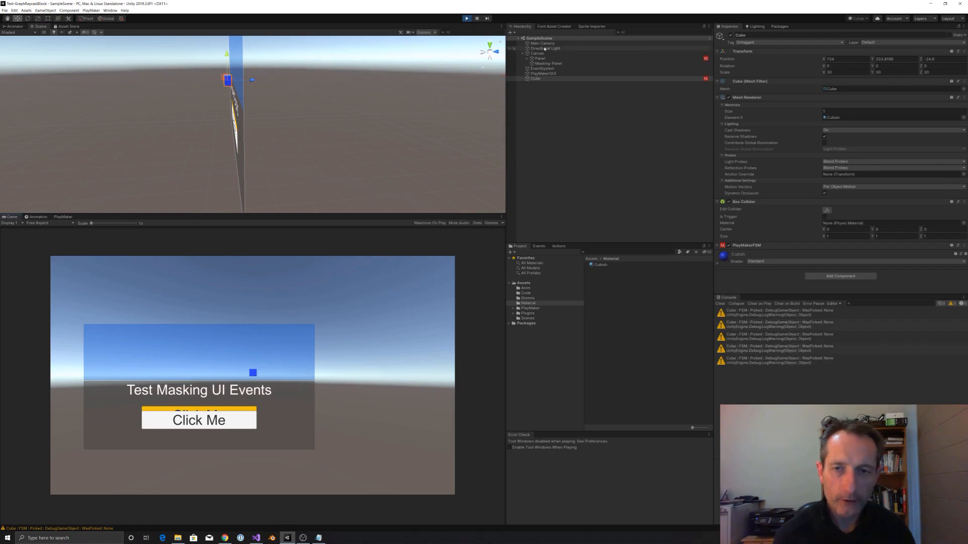
click(545, 63)
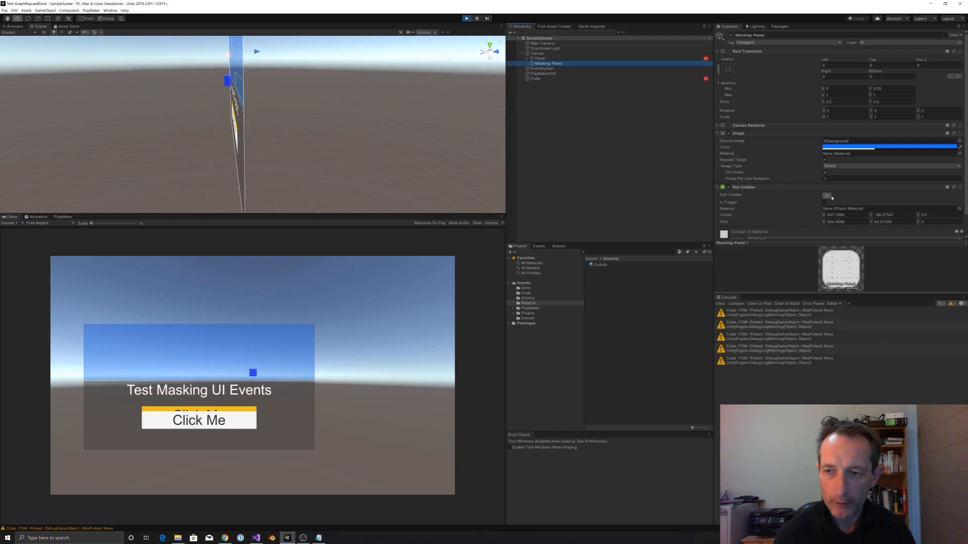
mouse_move(279, 94)
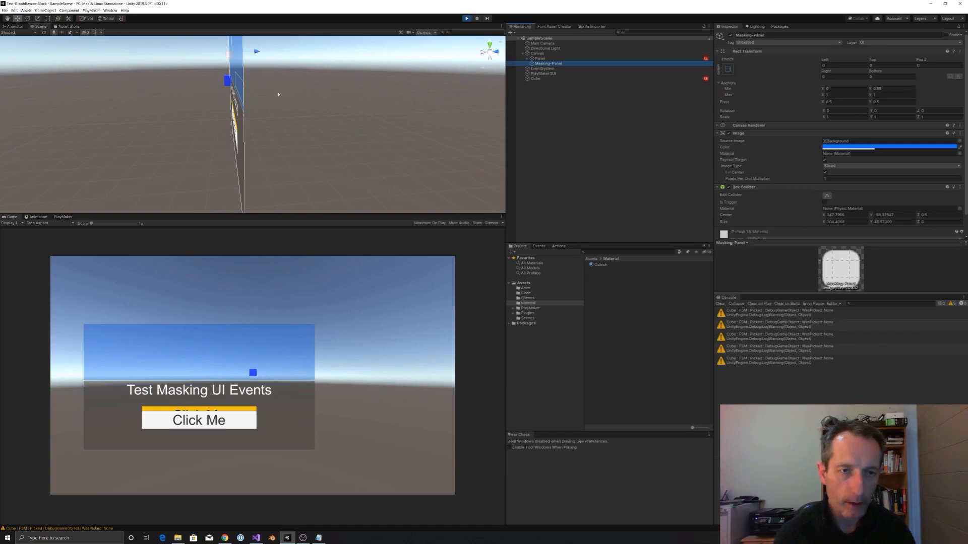
click(532, 81)
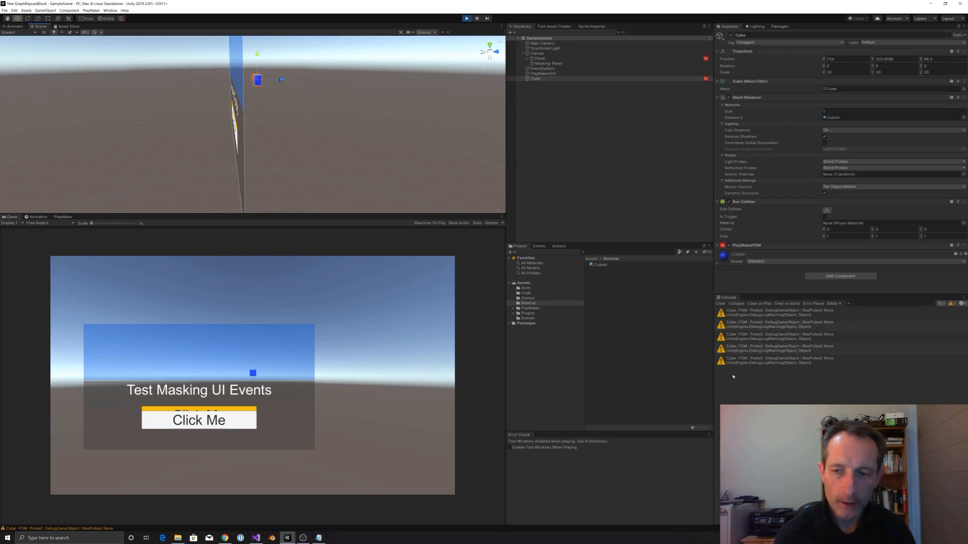
click(720, 303)
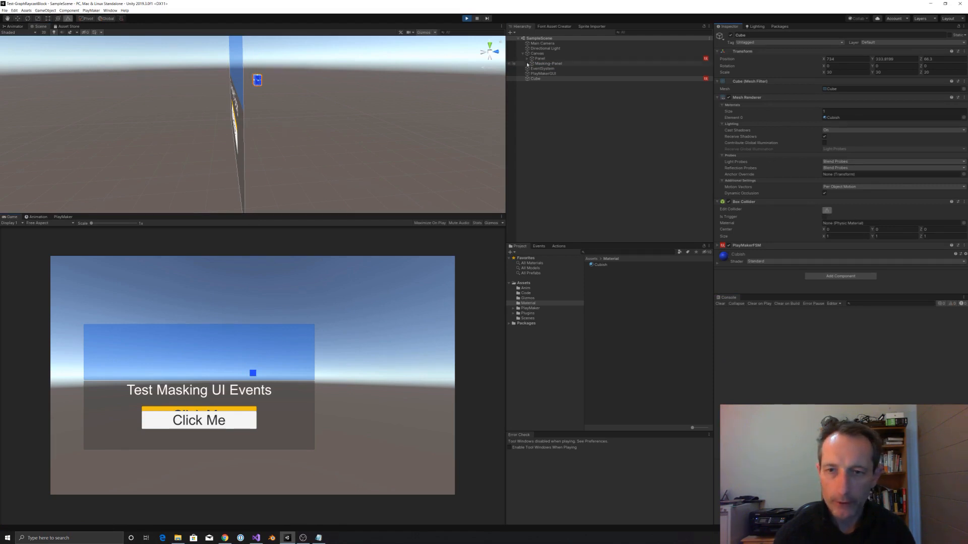
Select Masking-Panel and adjust its Box Collider center and size over the cube
click(548, 63)
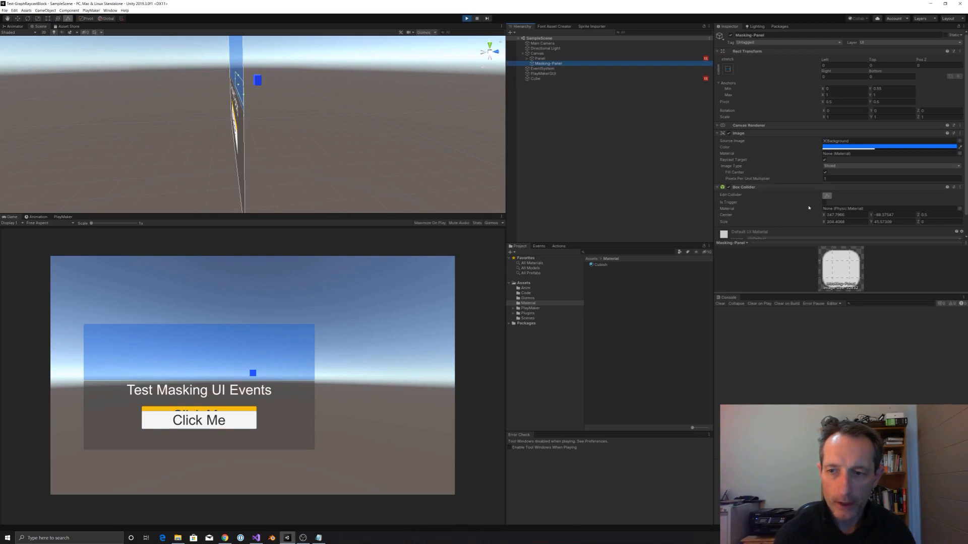
mouse_move(371, 160)
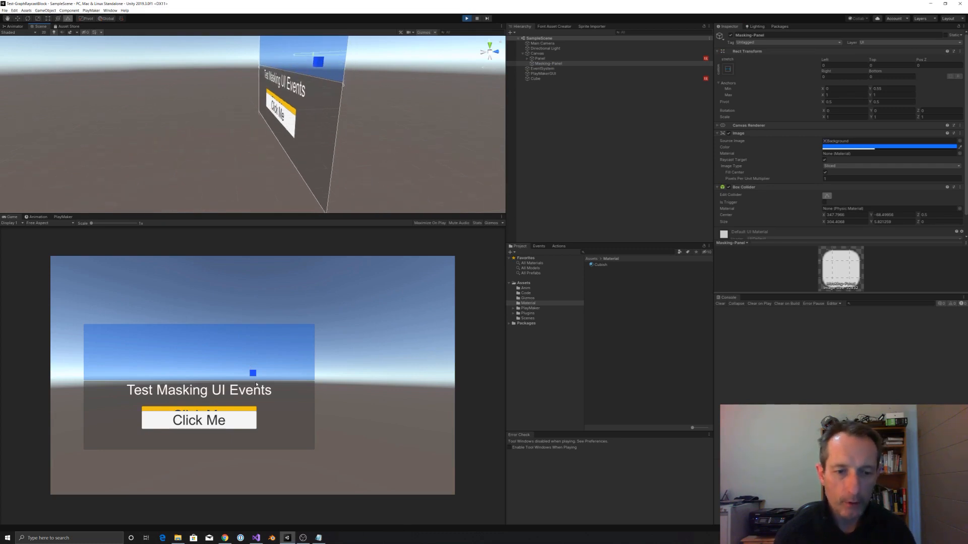
click(252, 373)
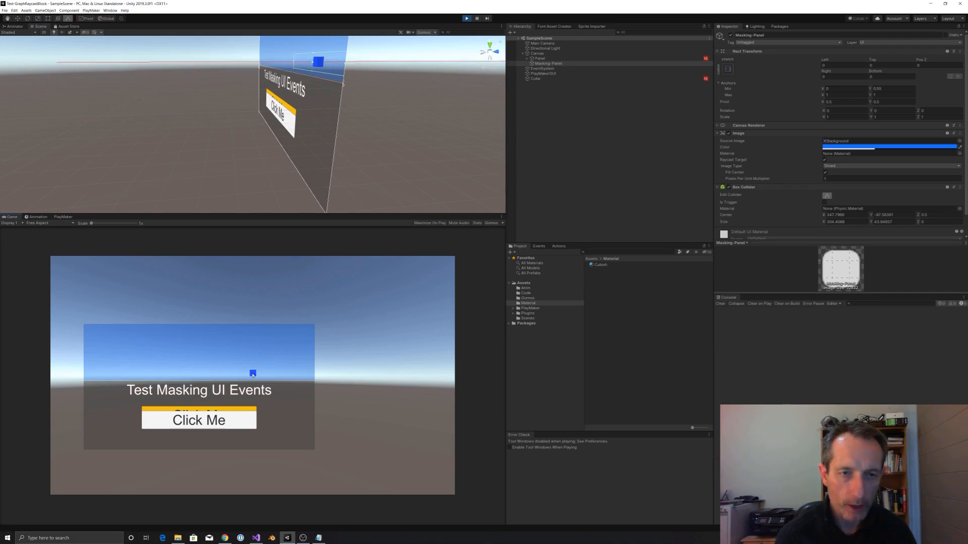
mouse_move(285, 367)
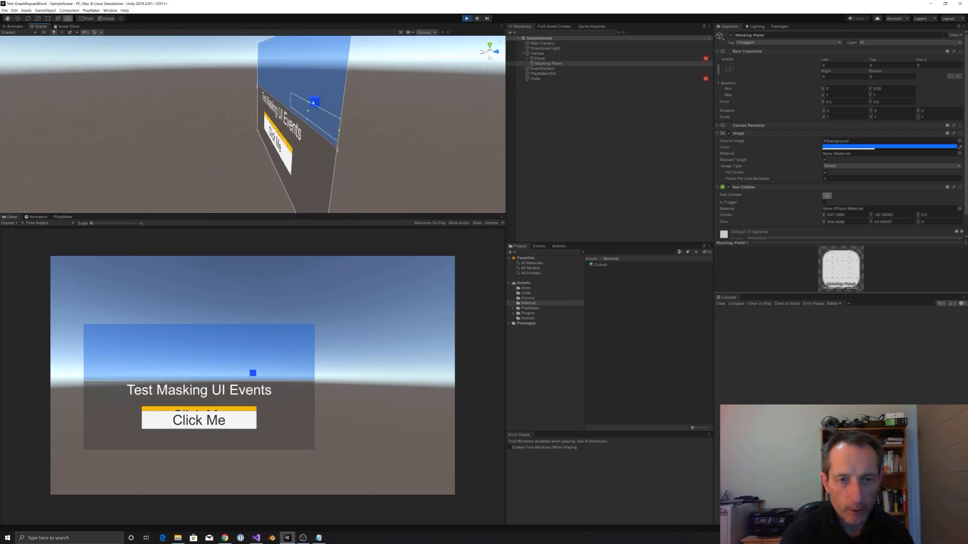
mouse_move(368, 53)
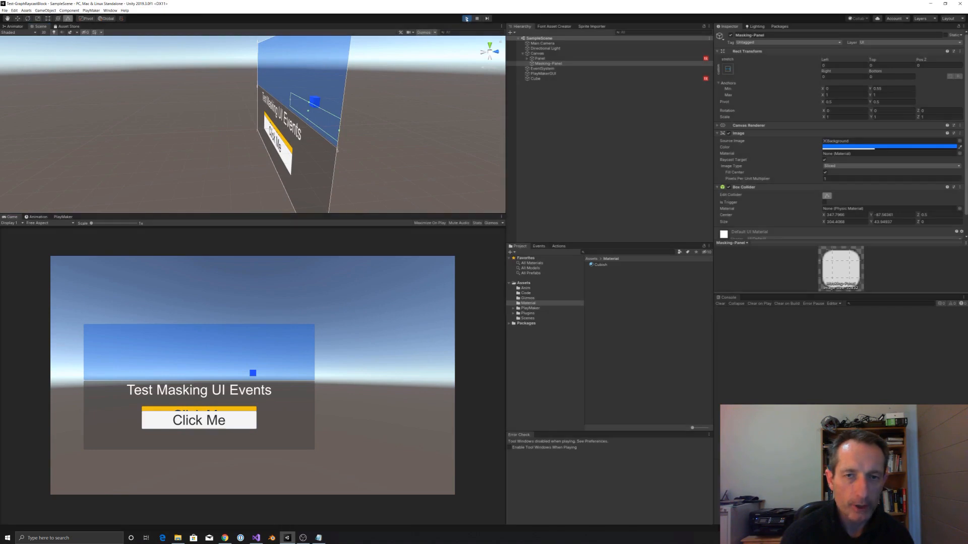
Add a Quad from the 3D Object menu and scale it to 200 in front of the cube
click(48, 11)
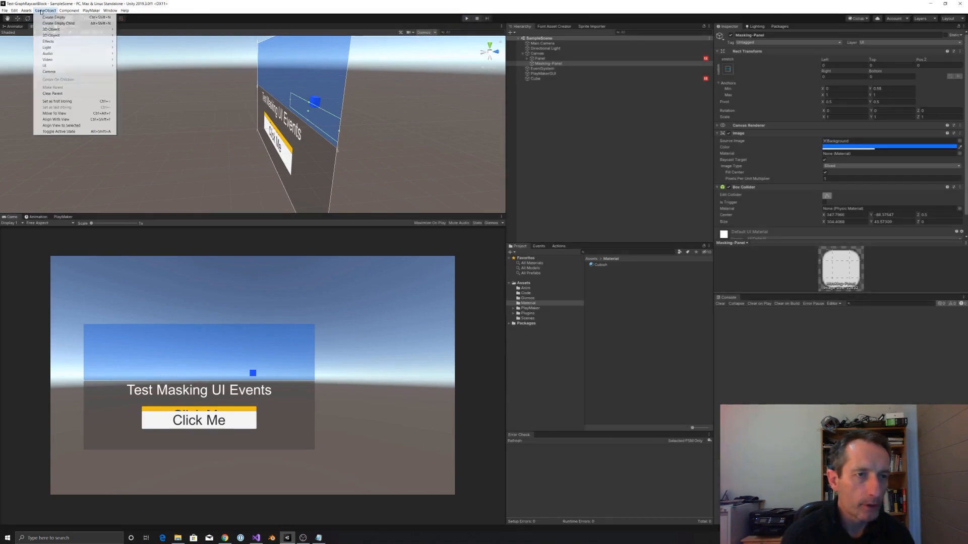
mouse_move(55, 35)
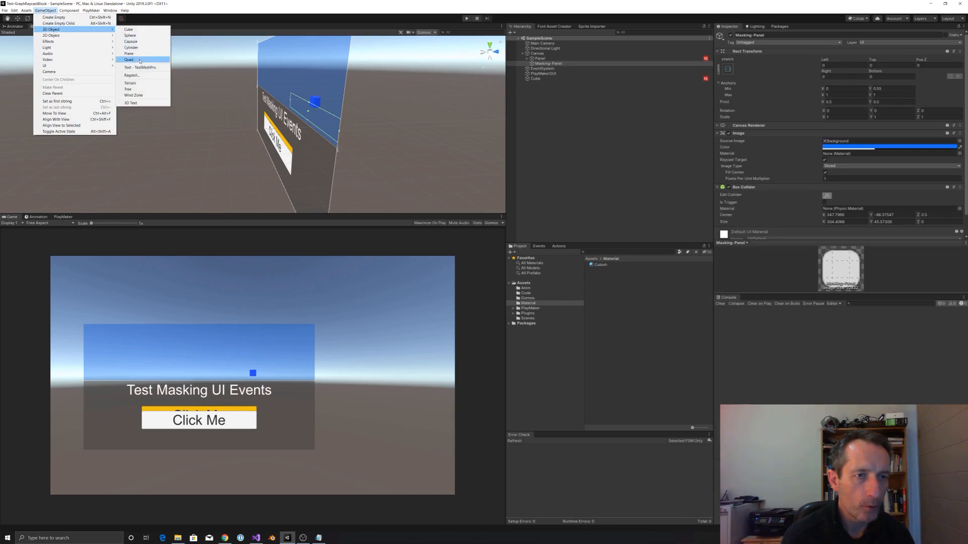
click(131, 59)
text(500)
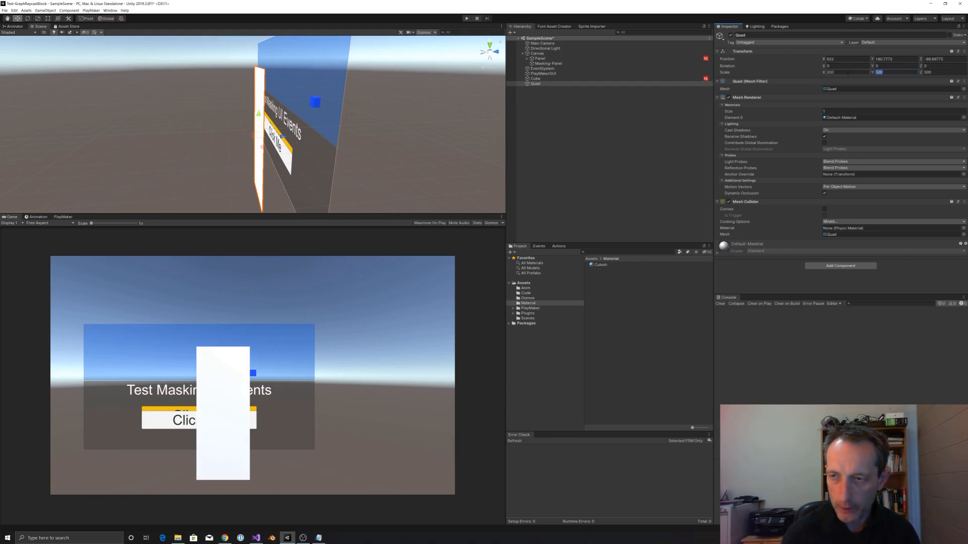
text(200)
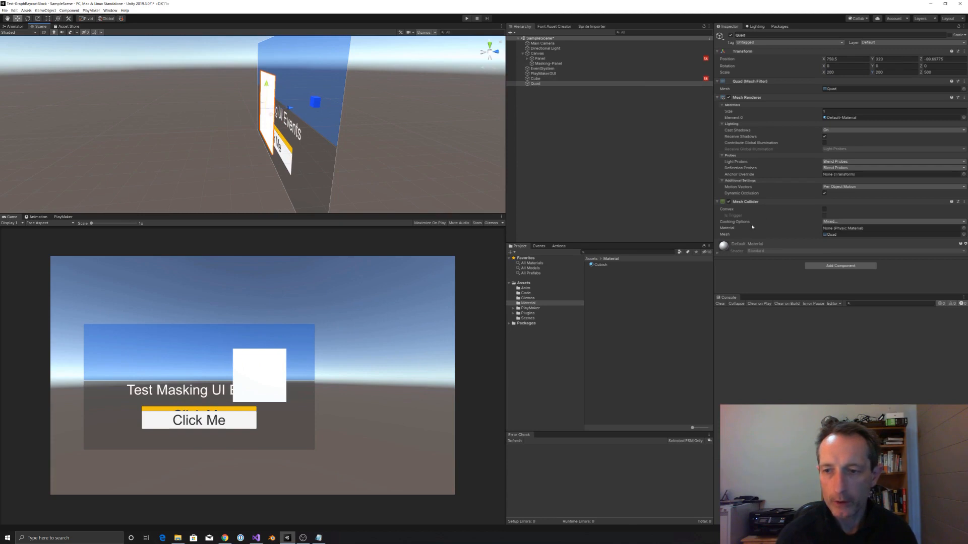
Run the scene to test picking the cube through the new quad
click(839, 266)
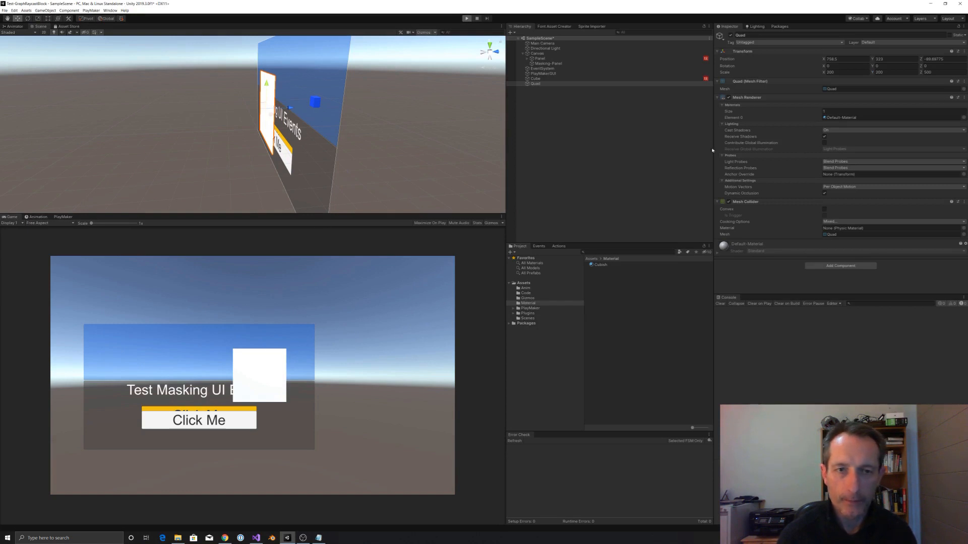
click(465, 17)
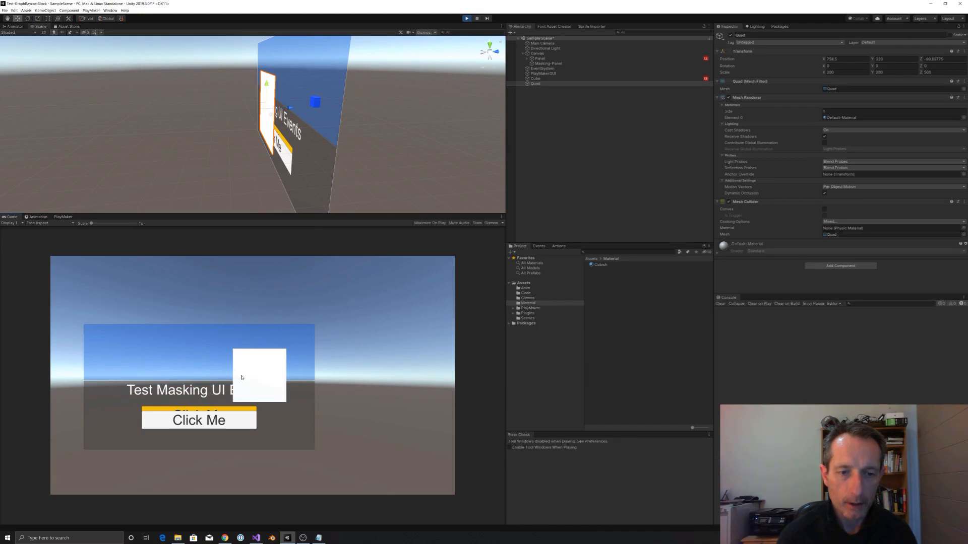
mouse_move(278, 366)
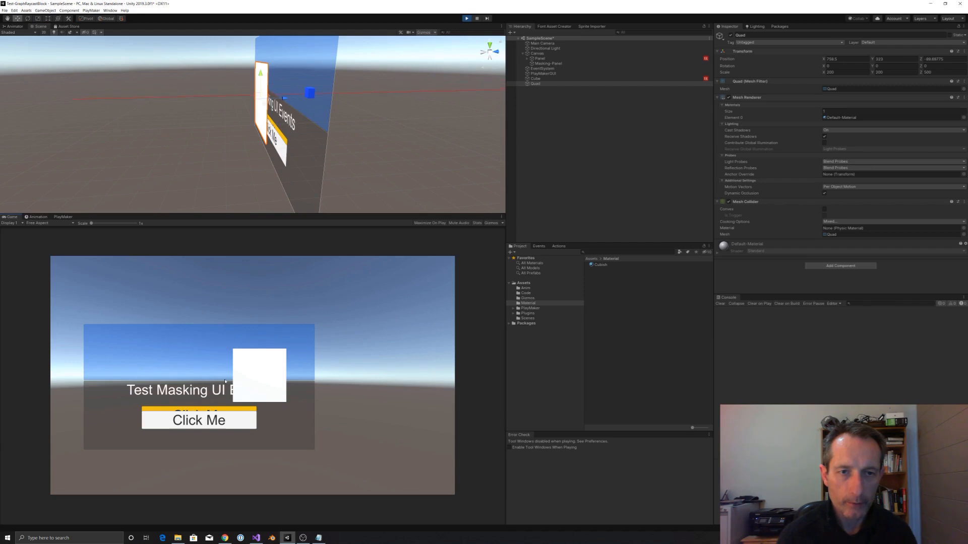
mouse_move(264, 373)
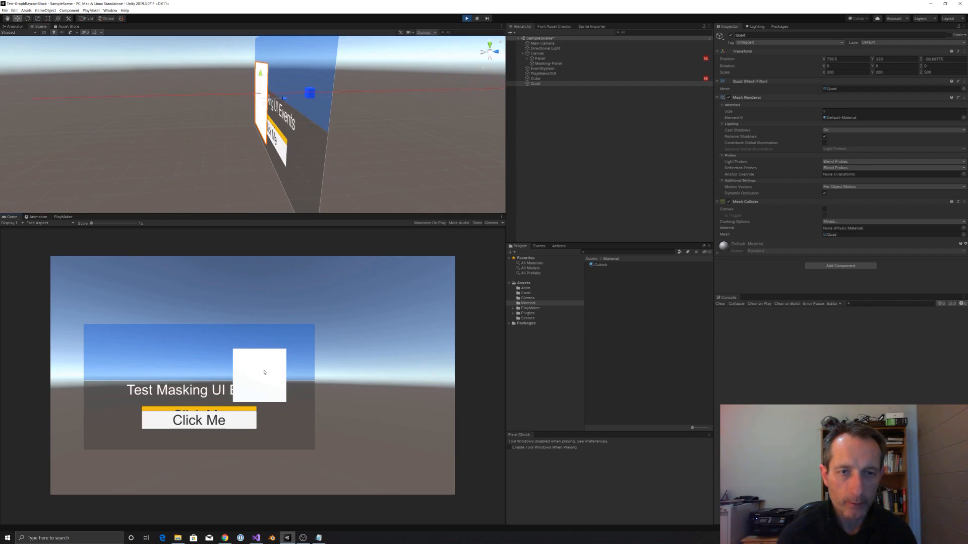
mouse_move(254, 373)
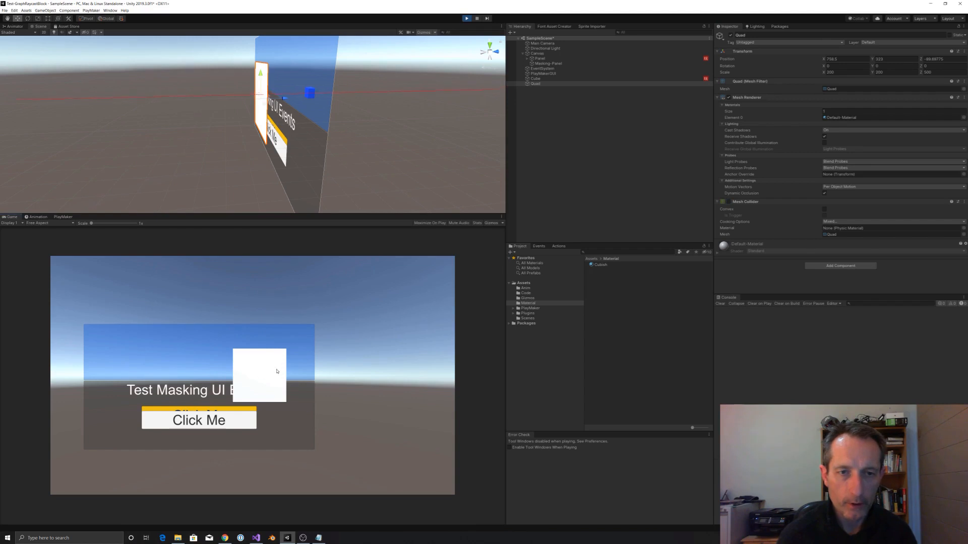
mouse_move(250, 374)
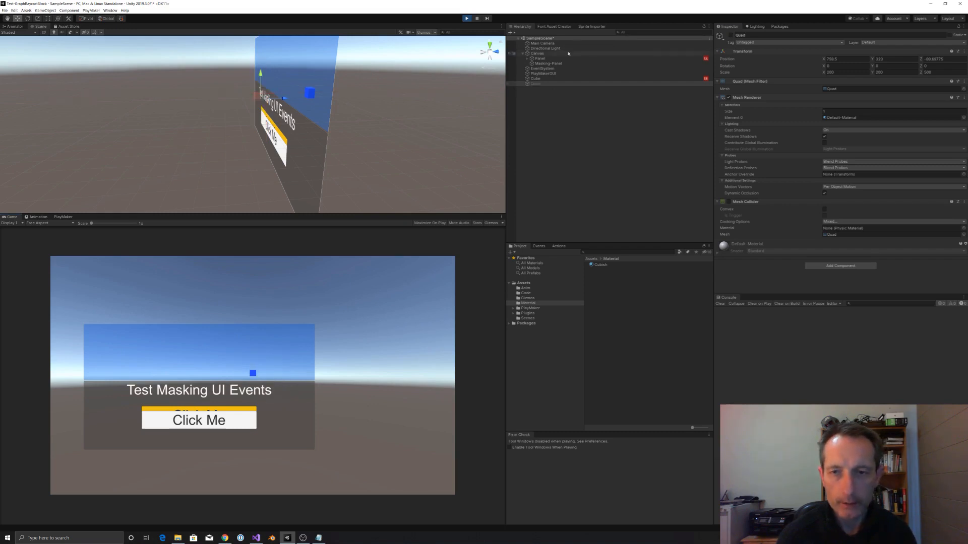
Disable Masking-Panel and re-enable the Quad to test picking behind it
click(547, 63)
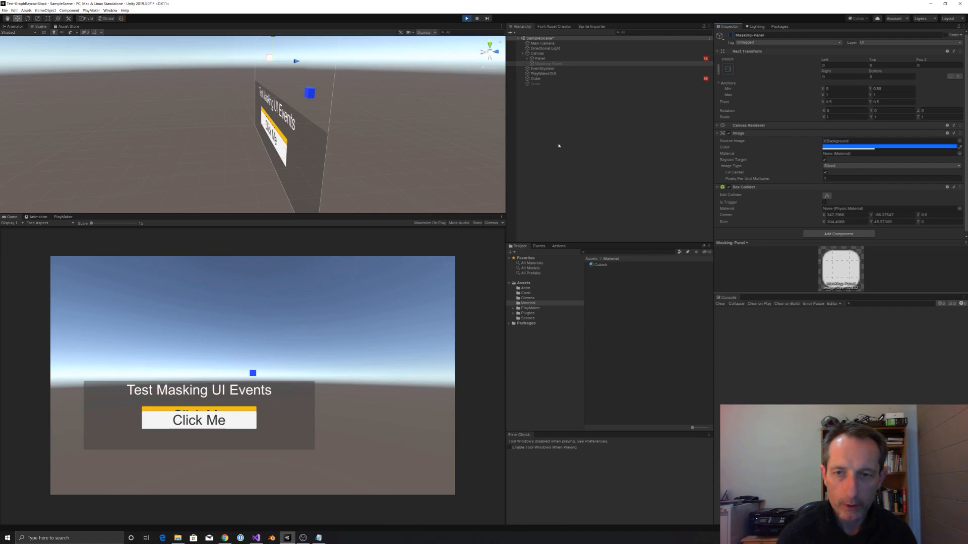
click(535, 83)
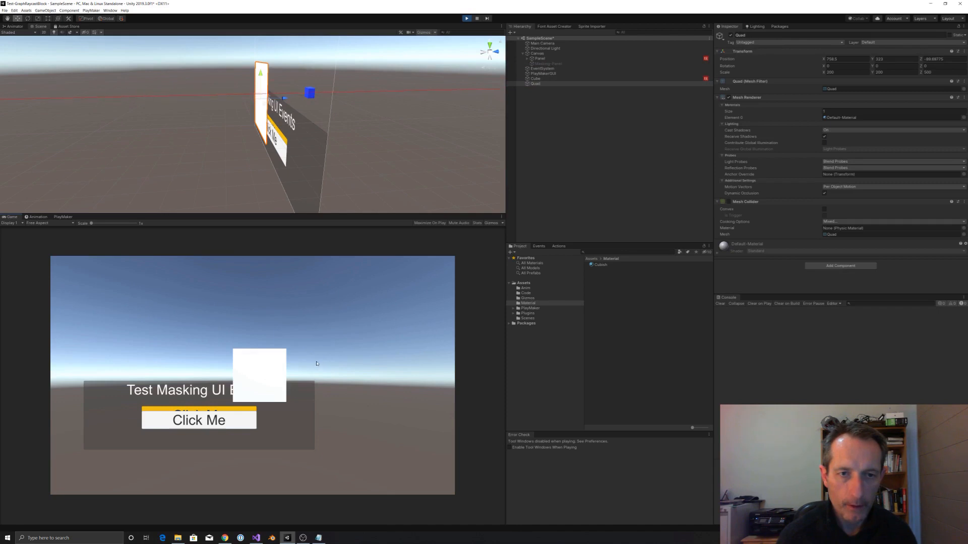
mouse_move(304, 367)
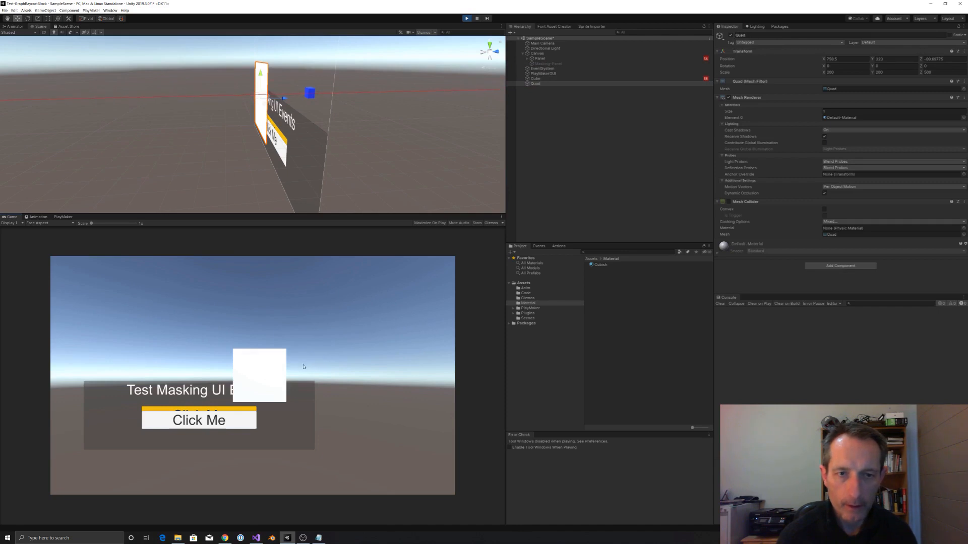
mouse_move(263, 379)
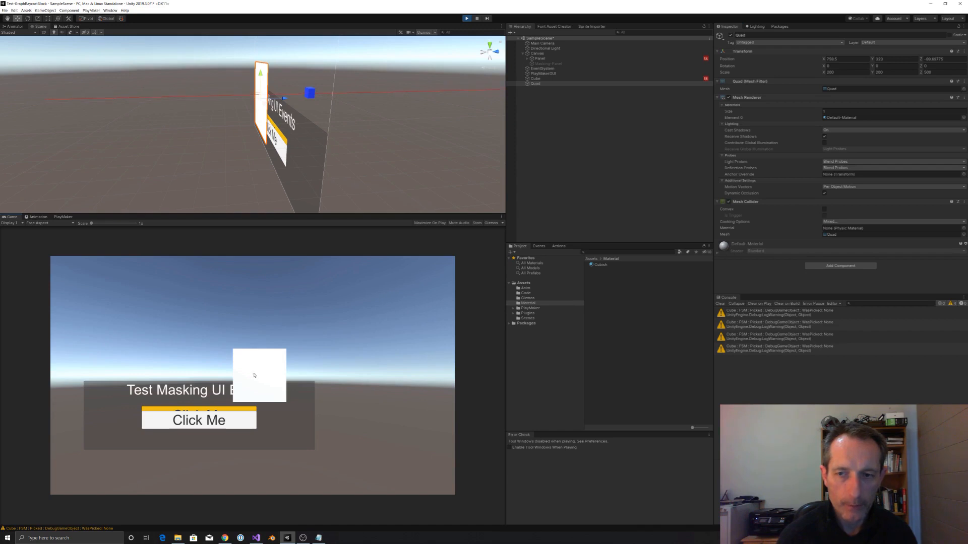
mouse_move(525, 309)
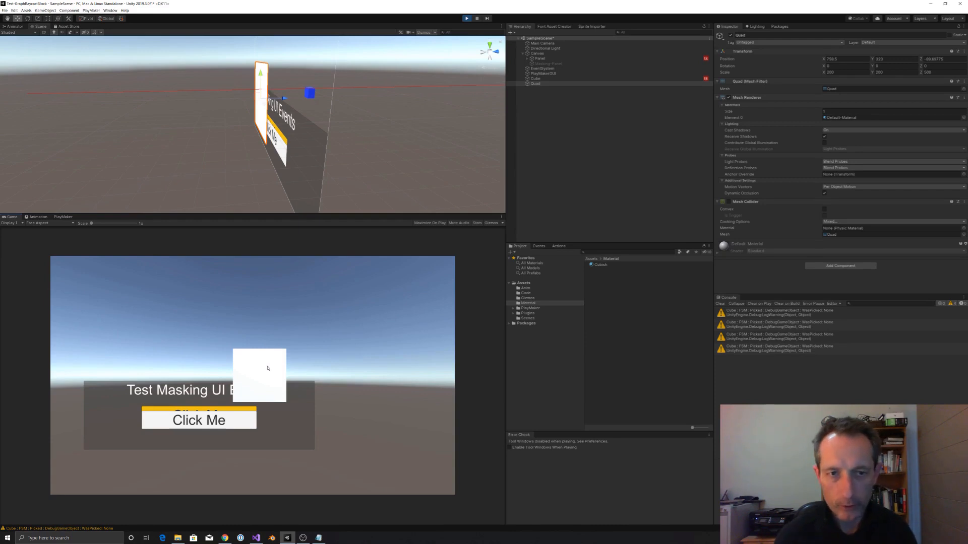
mouse_move(242, 391)
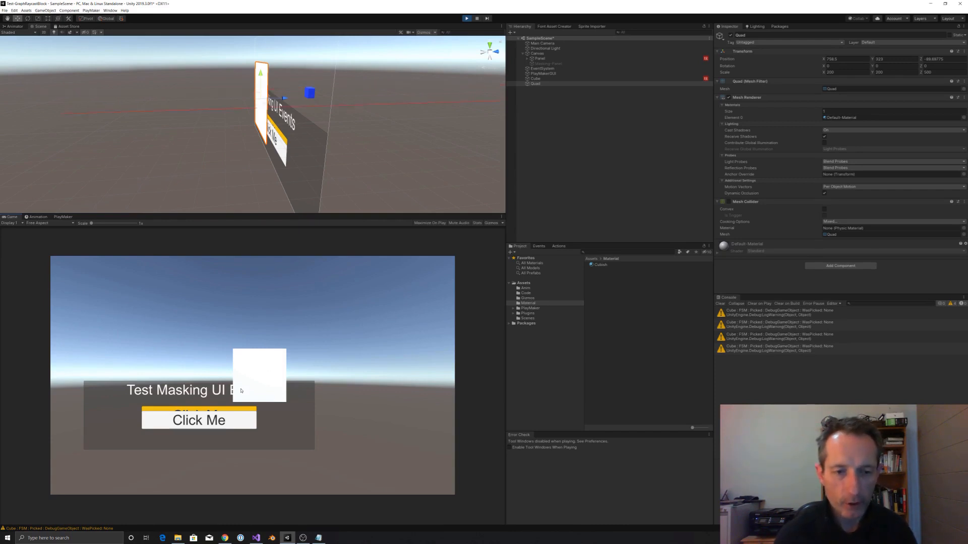